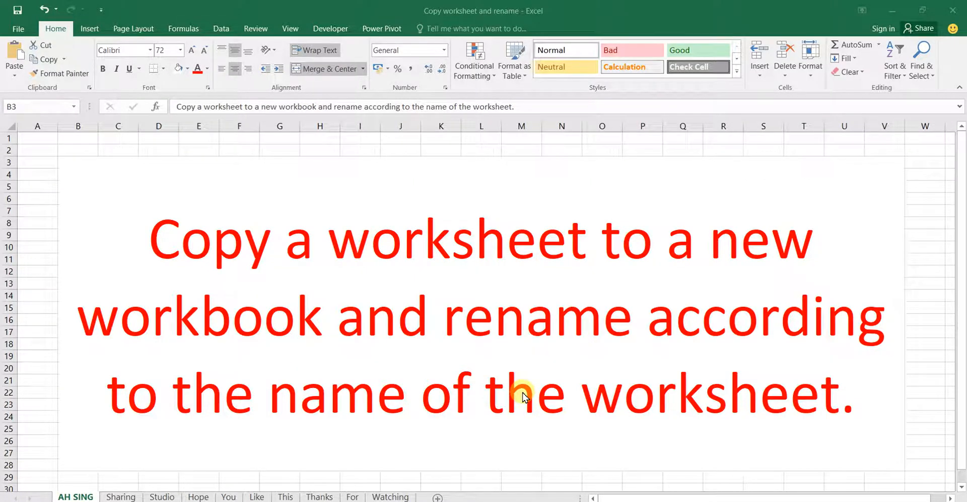
mouse_move(369, 273)
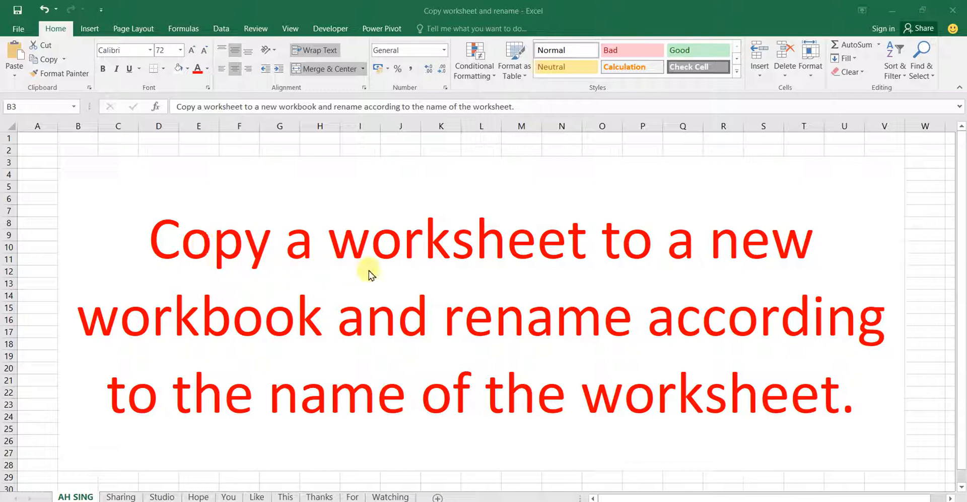
mouse_move(296, 342)
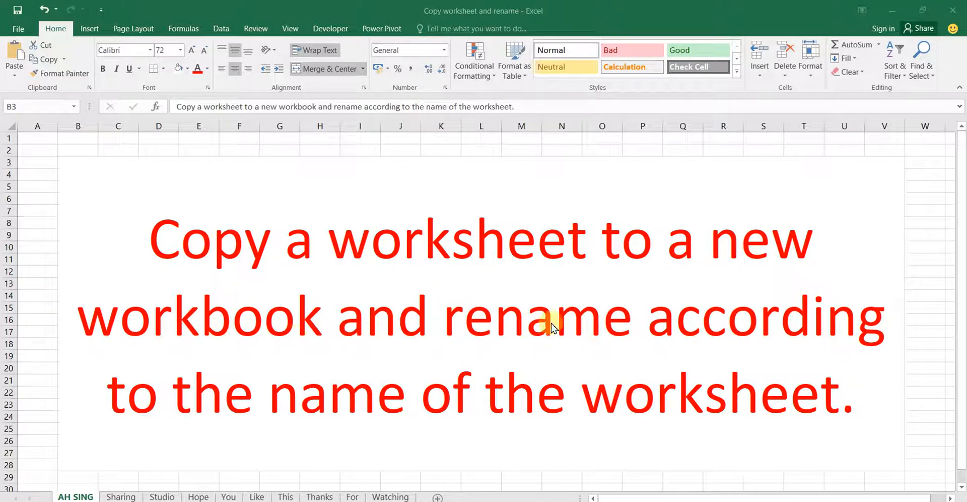
mouse_move(243, 371)
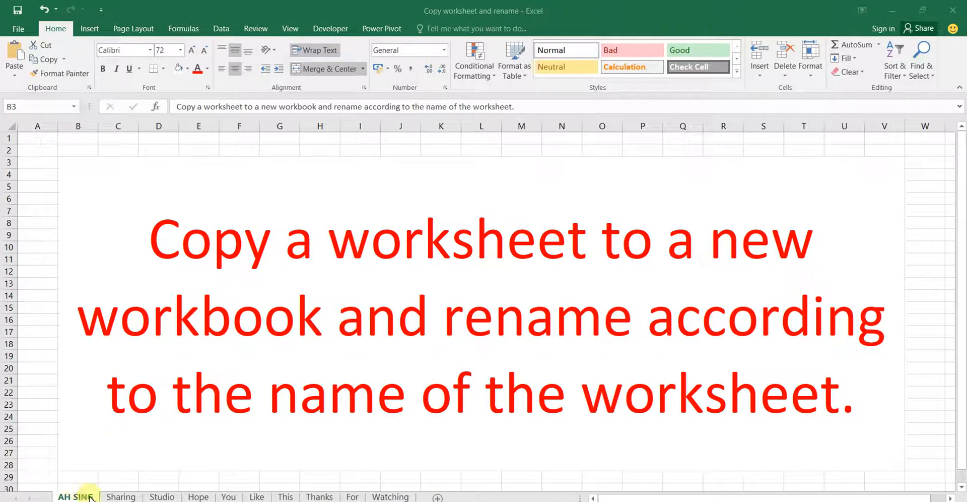
Review the workbook's sheets — Sharing, Hope, Thanks, Watching — and return to AH SING
left_click(120, 496)
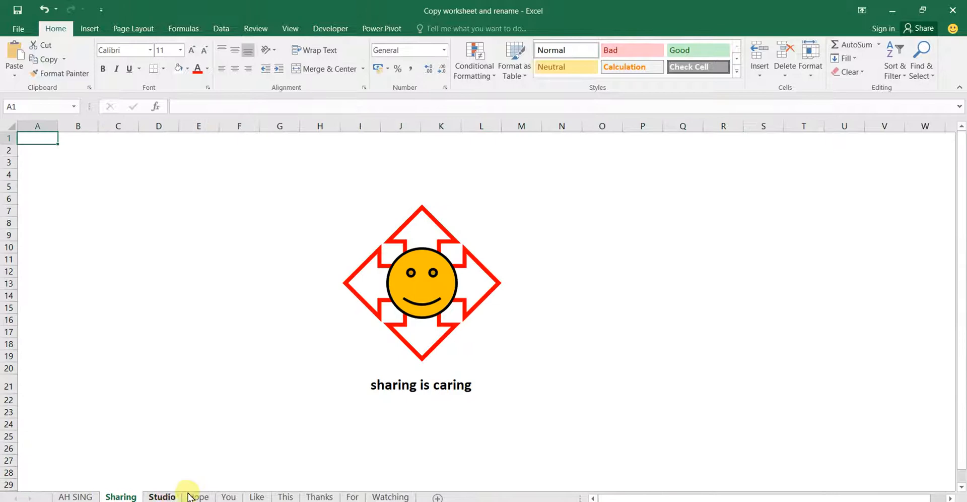
left_click(199, 496)
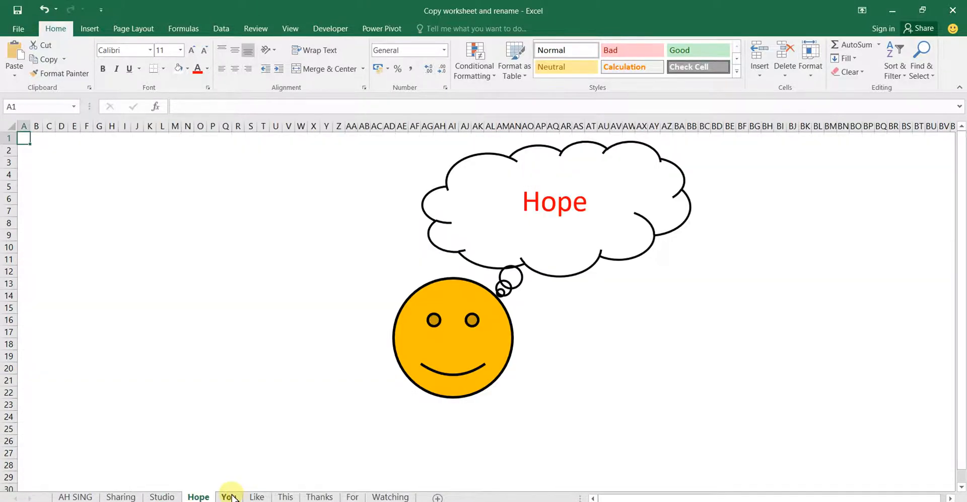
left_click(319, 497)
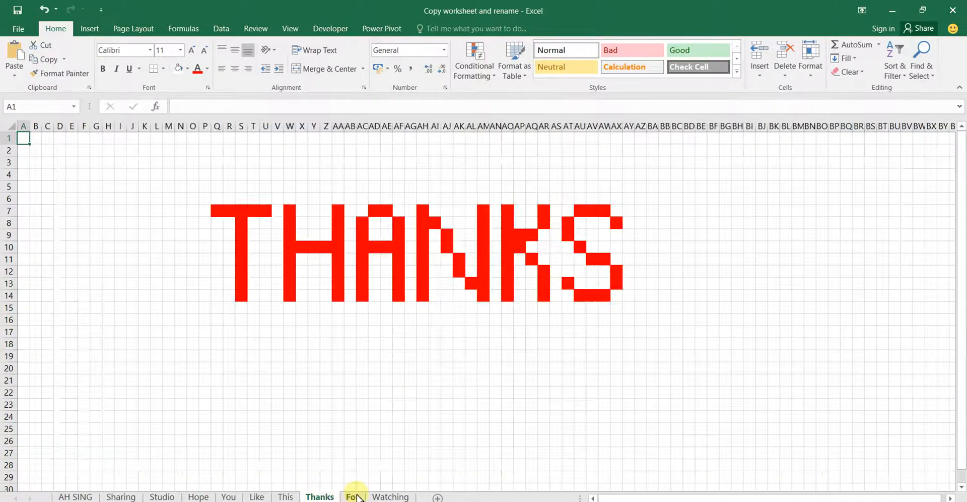
left_click(390, 496)
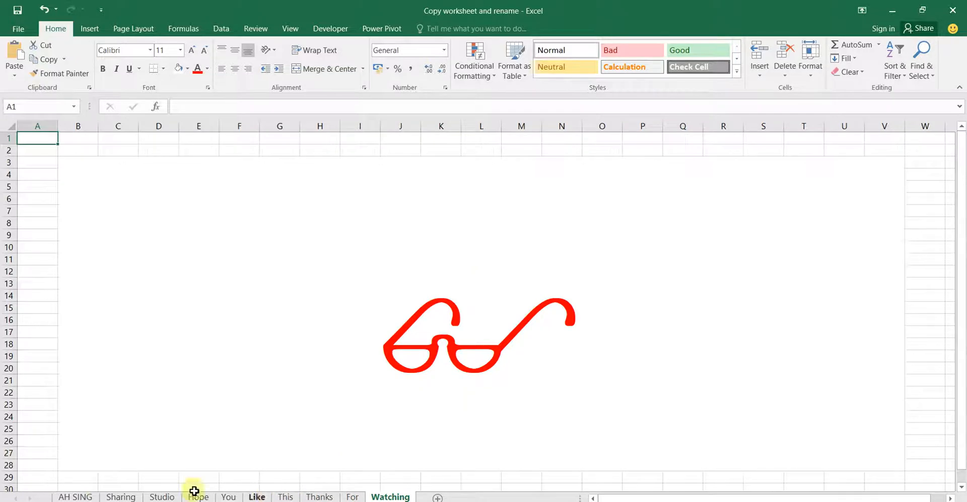
left_click(75, 496)
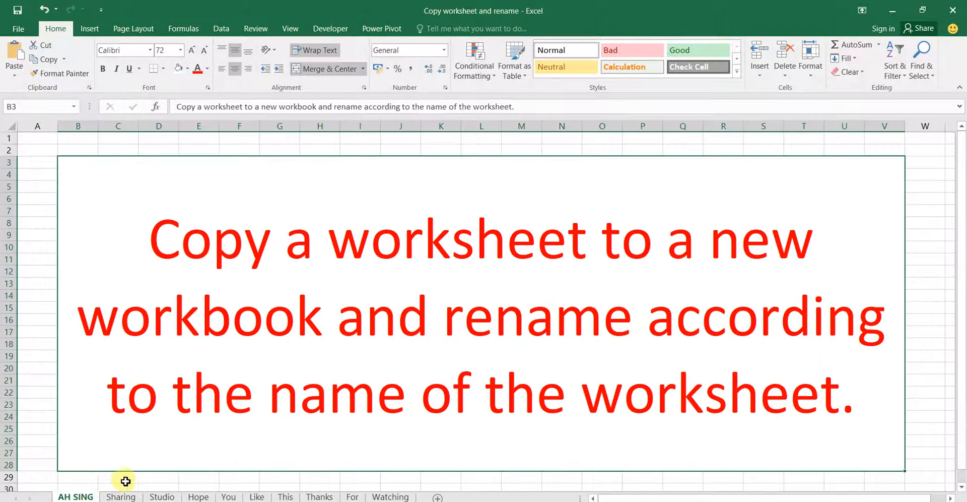
mouse_move(139, 481)
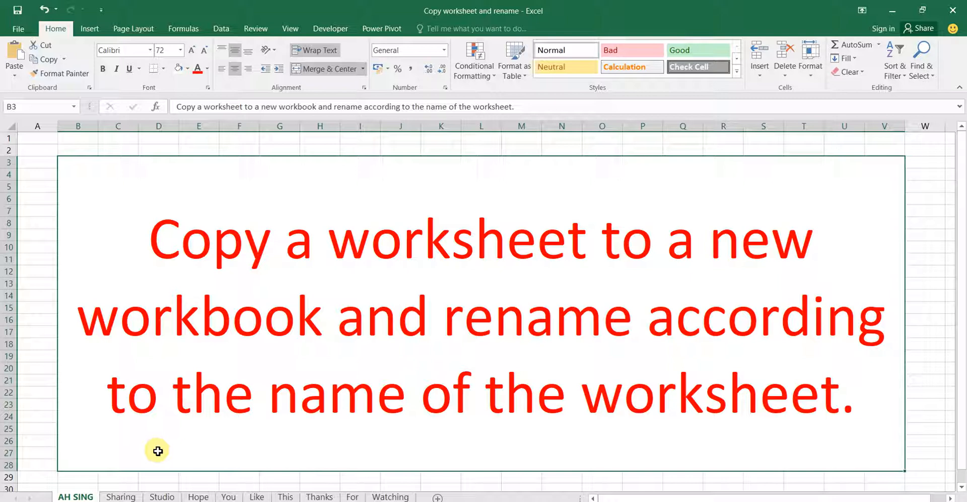
From the Developer tab, launch the Visual Basic editor, insert Module1 and maximize the editor
left_click(331, 29)
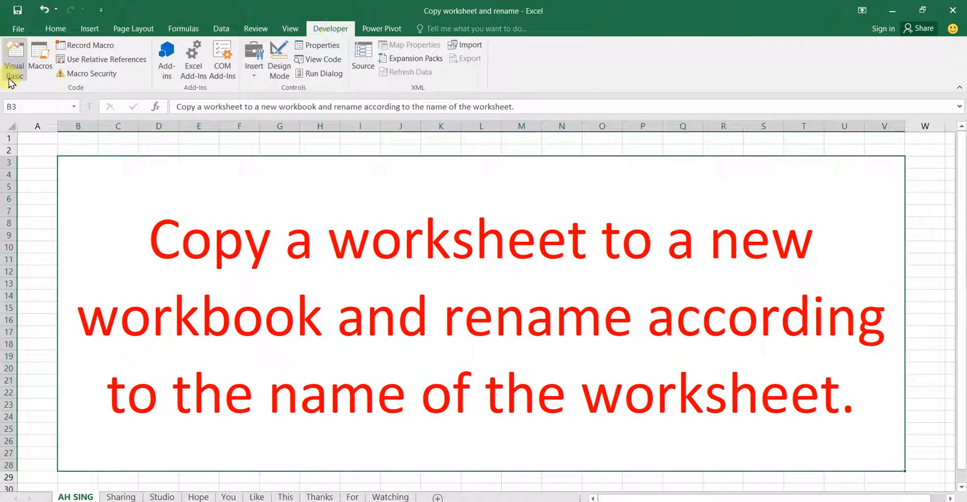
left_click(13, 58)
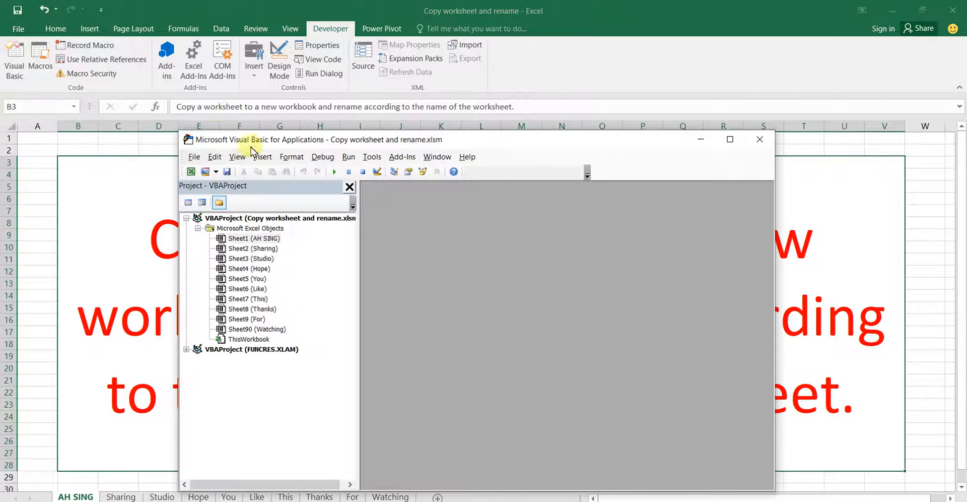
left_click(262, 156)
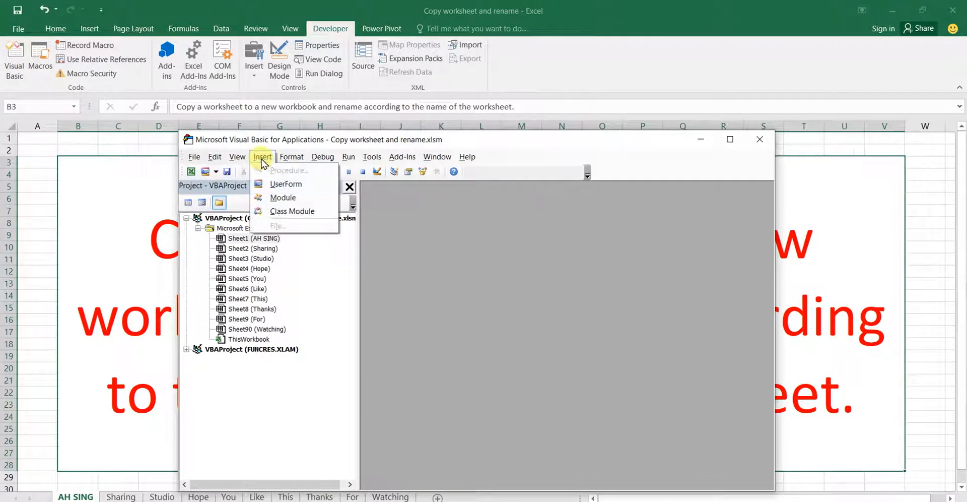
left_click(282, 198)
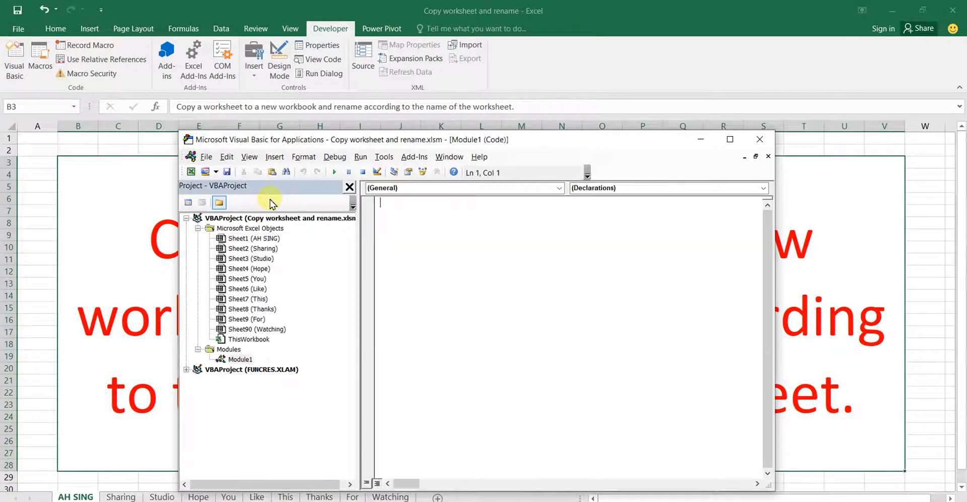
left_click(729, 139)
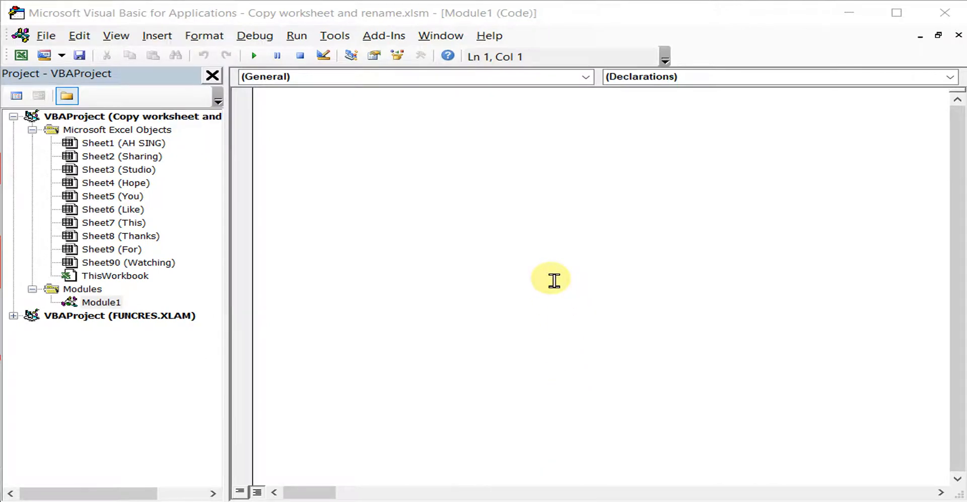
mouse_move(349, 111)
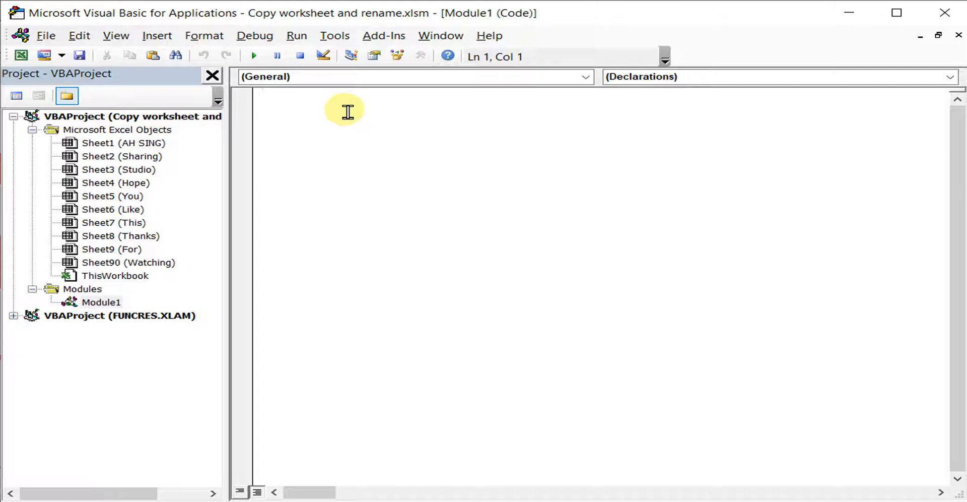
Declare the macro Sub CopySheet() and start its body
type("SUb")
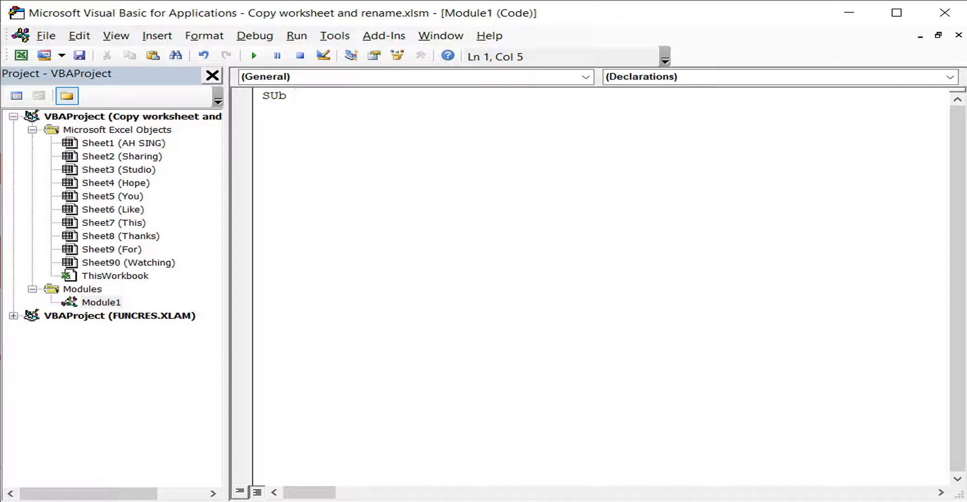
type("Copy")
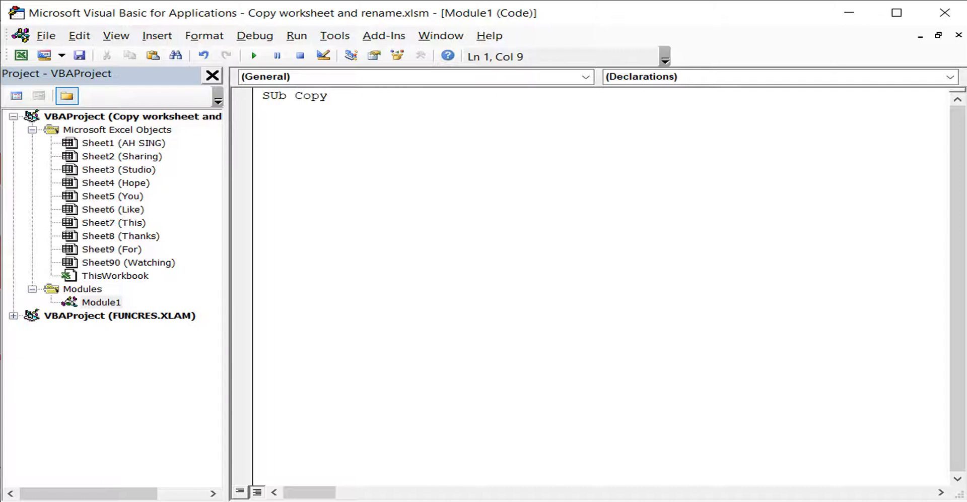
type("Sheet (")
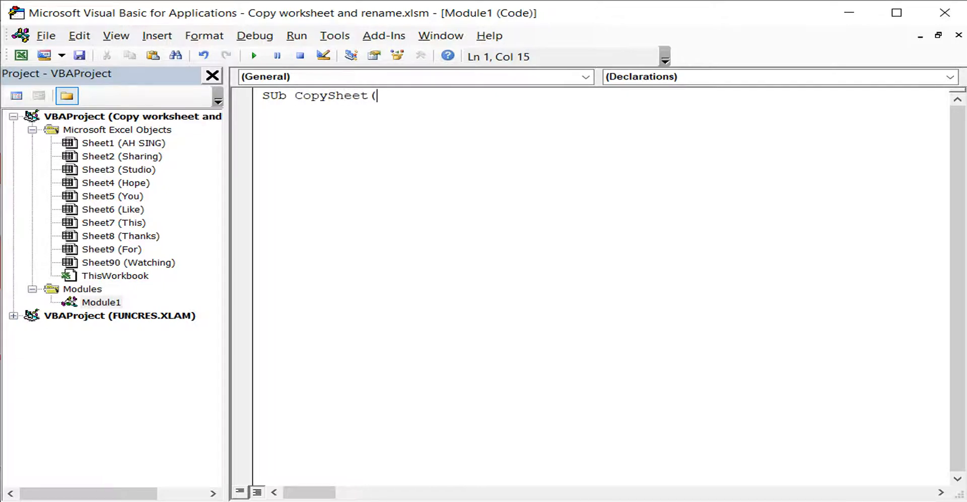
key("Return")
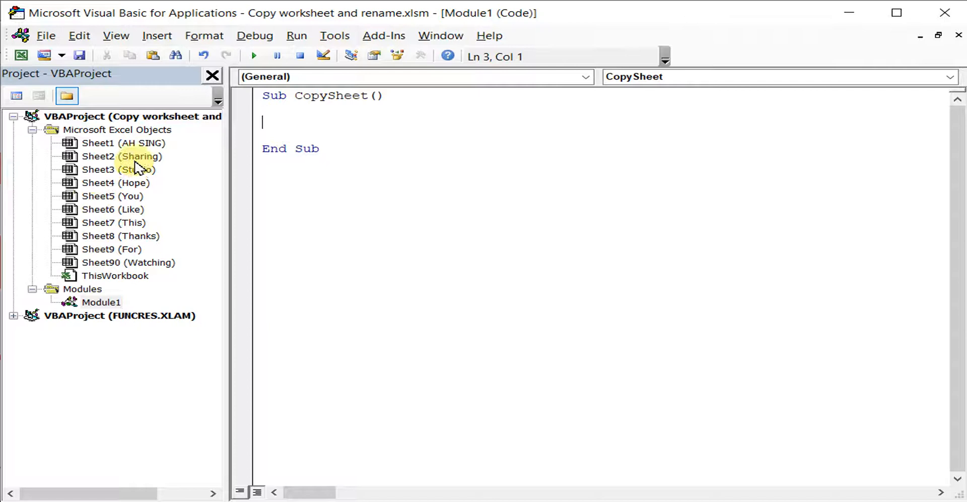
mouse_move(114, 258)
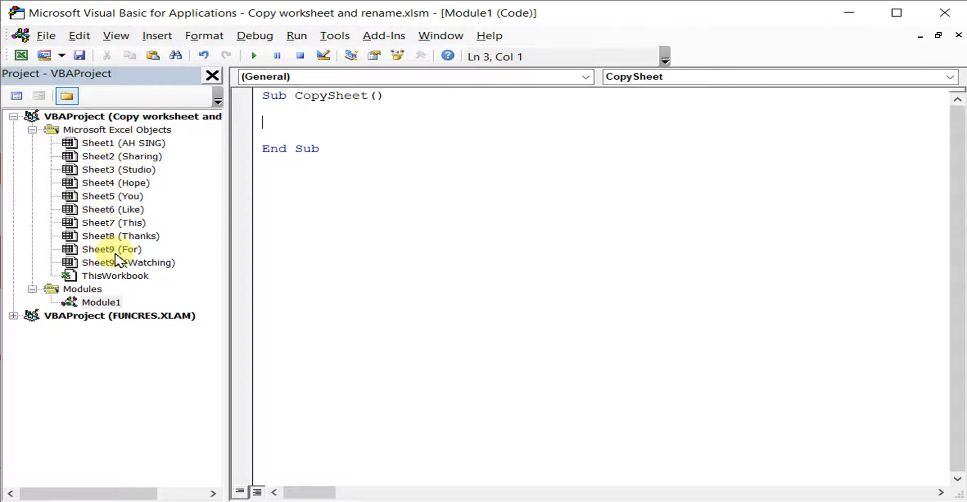
mouse_move(117, 265)
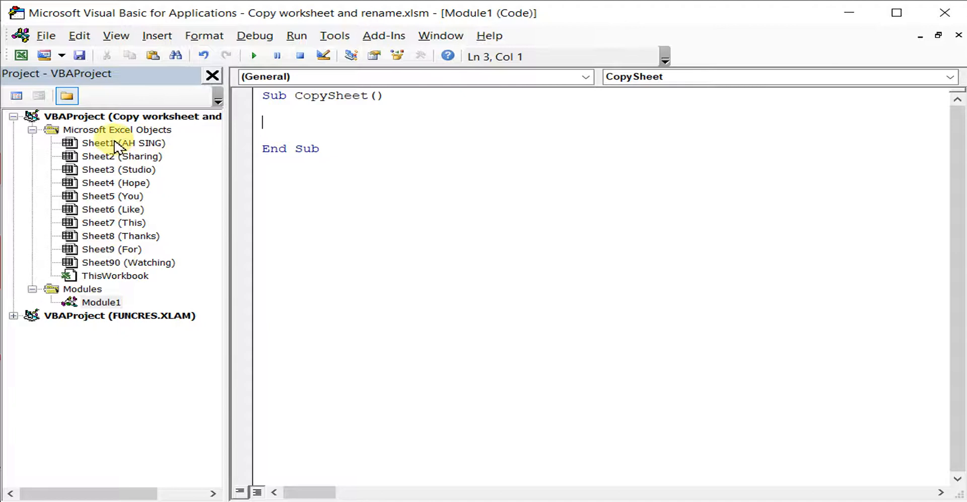
mouse_move(114, 210)
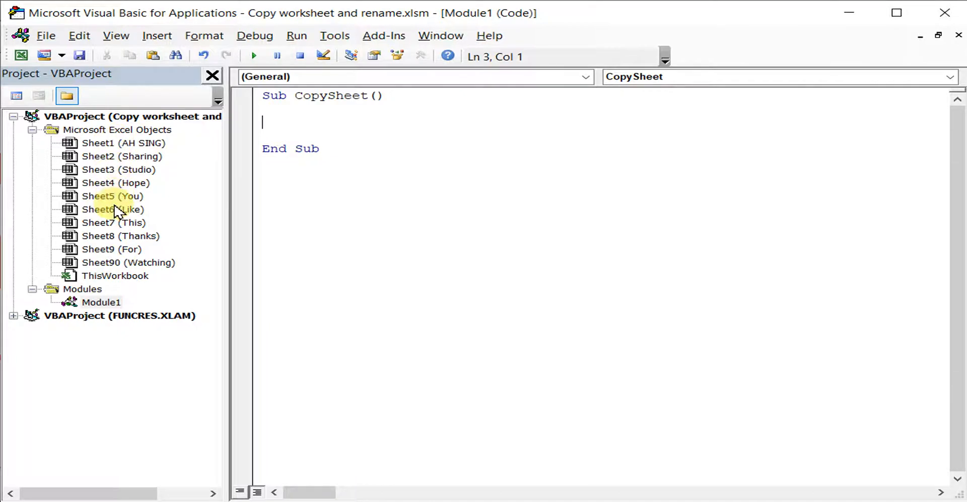
mouse_move(117, 249)
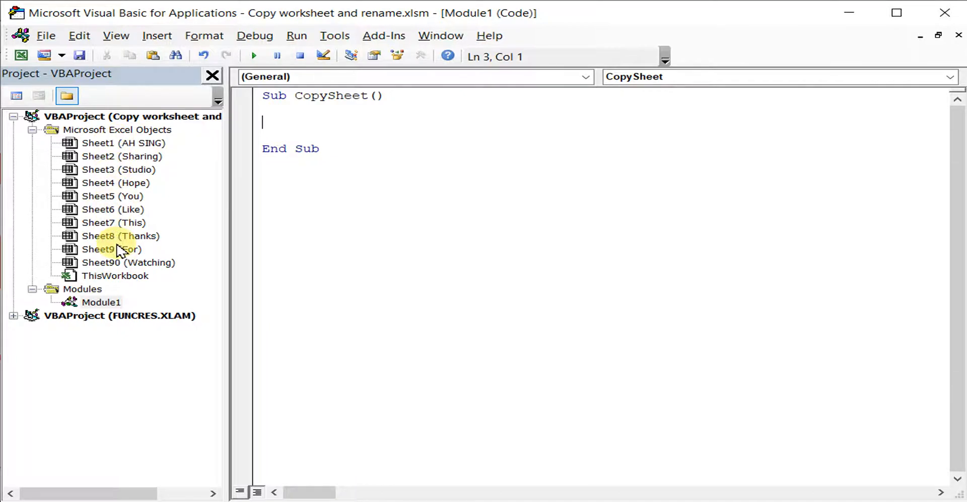
mouse_move(298, 149)
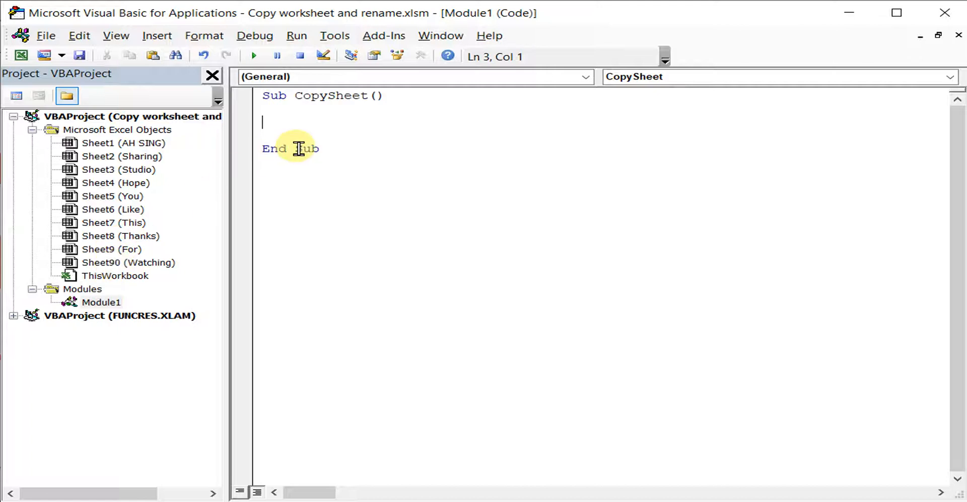
Write a trial For i = 1 To 10 line, then remove it again
type("For")
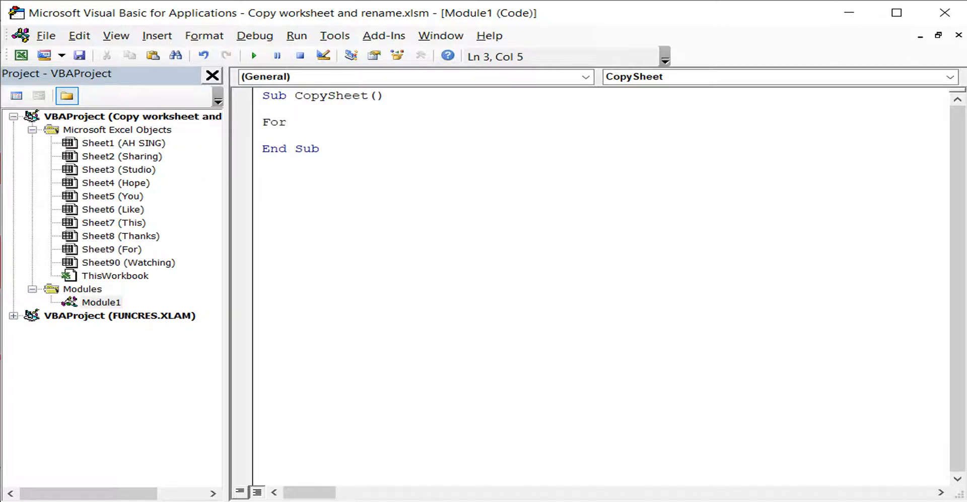
type("i")
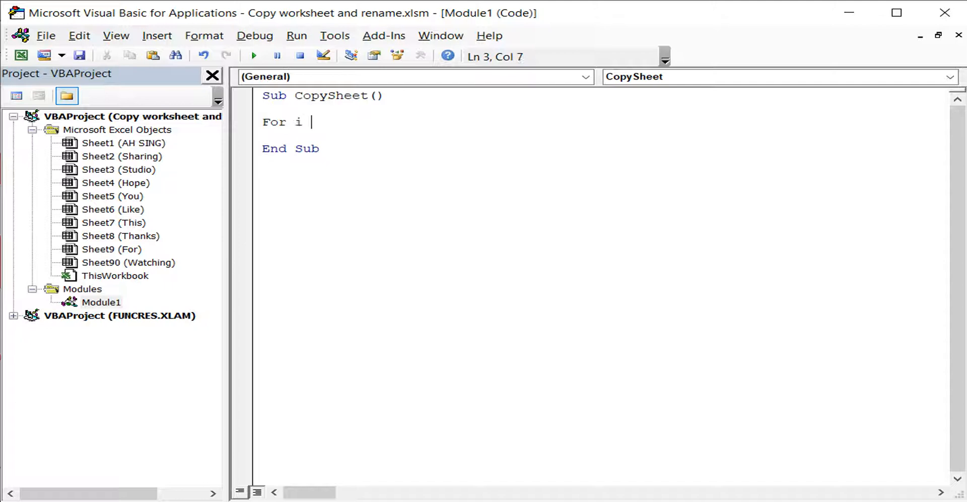
type("= 1 to")
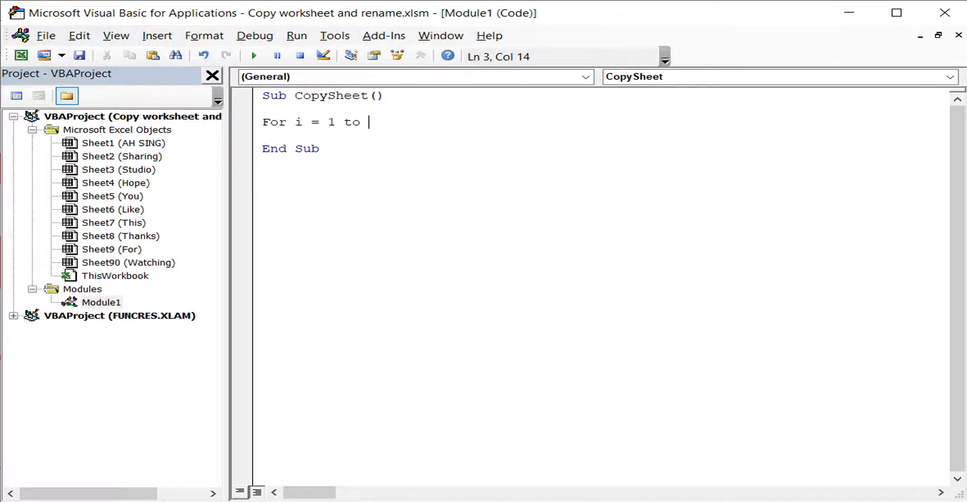
type("10")
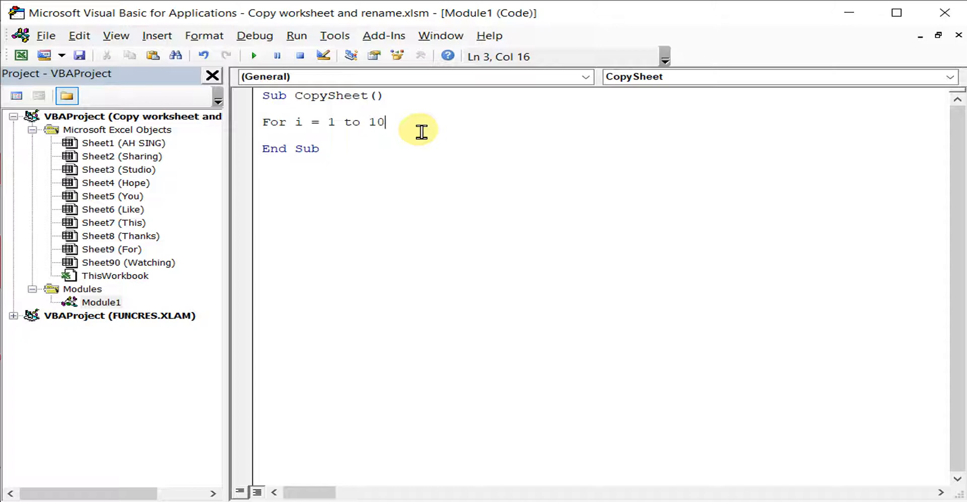
mouse_move(114, 270)
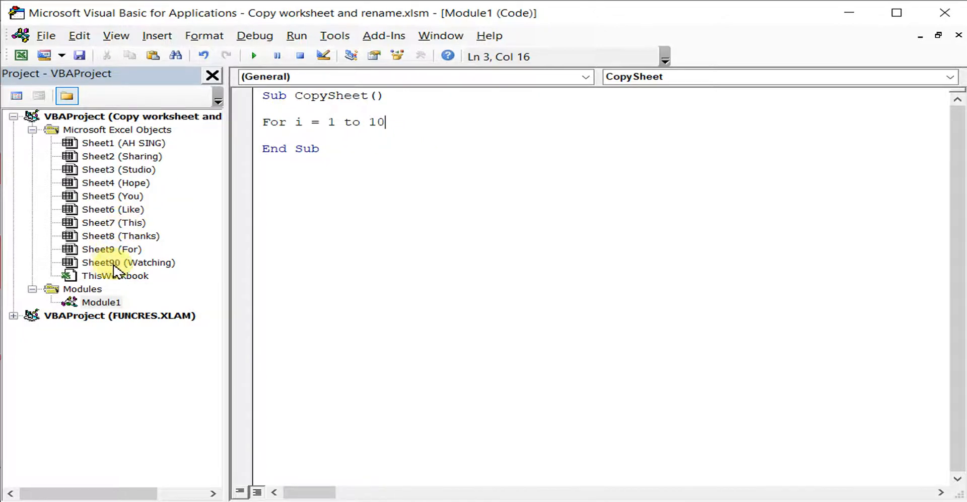
key("Backspace")
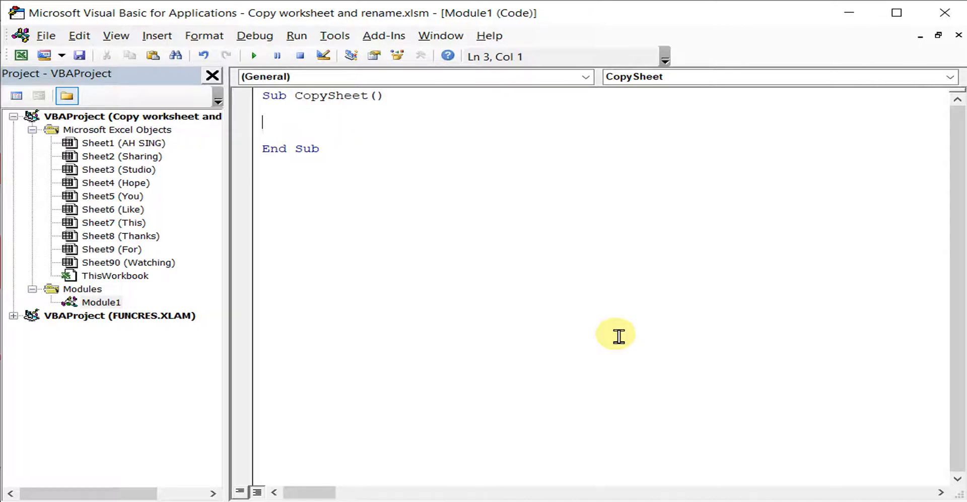
Write Dim ws As Worksheet as the first line of CopySheet
type("Dim")
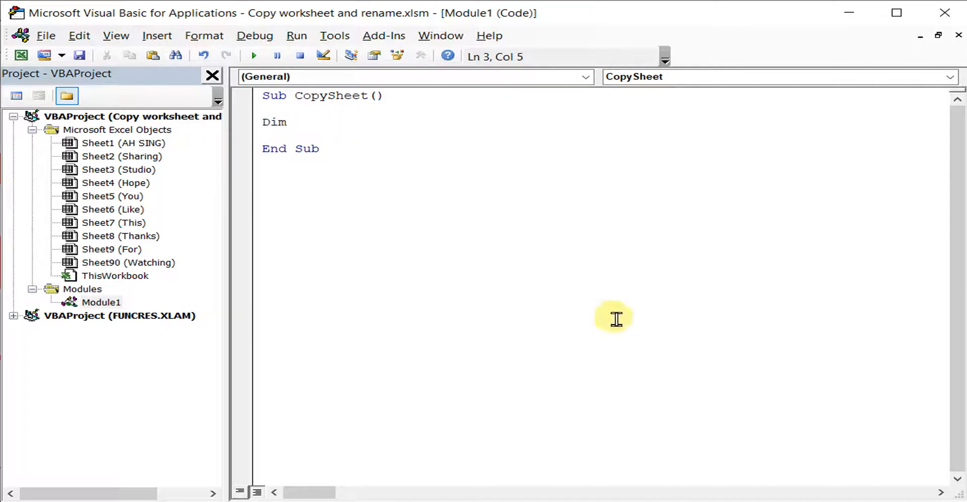
mouse_move(360, 133)
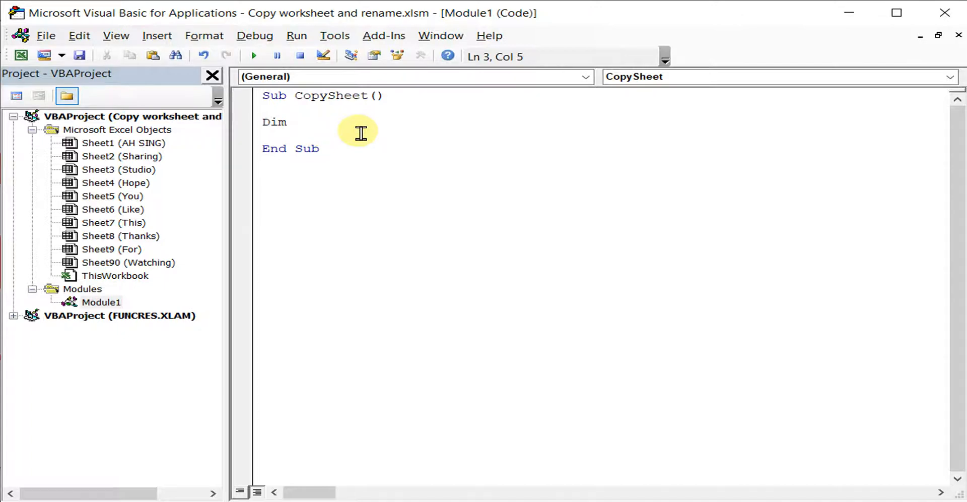
type("ws")
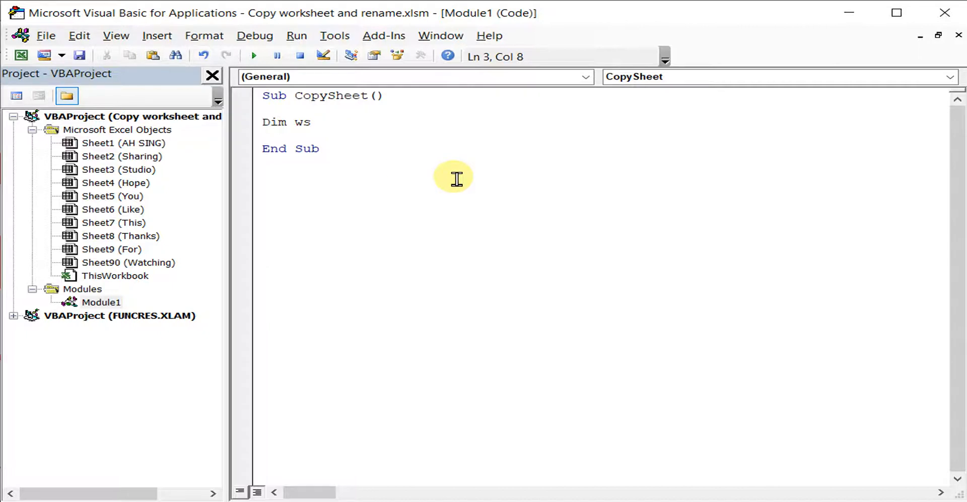
type("as worksheet")
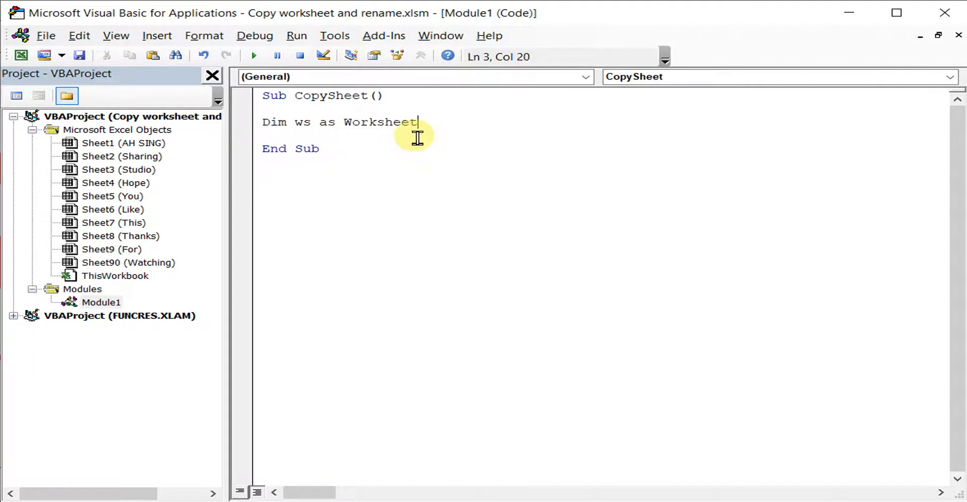
double_click(301, 122)
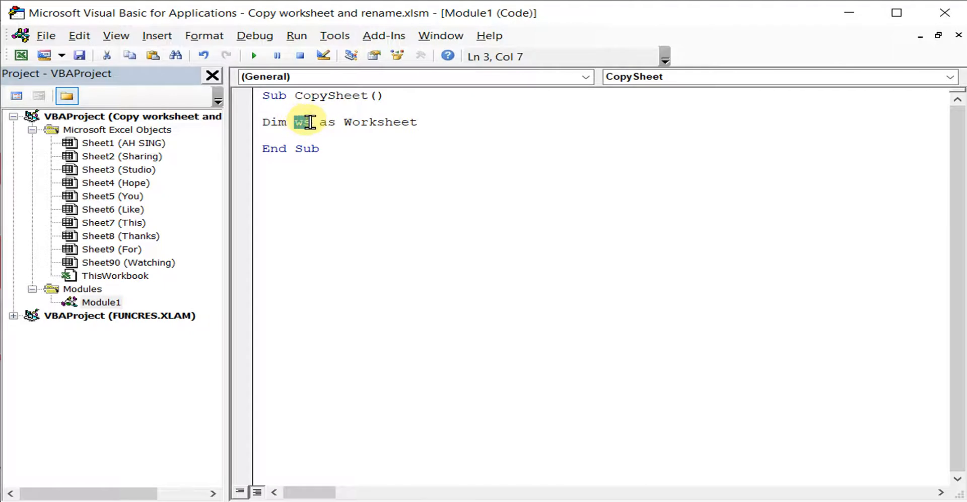
double_click(380, 122)
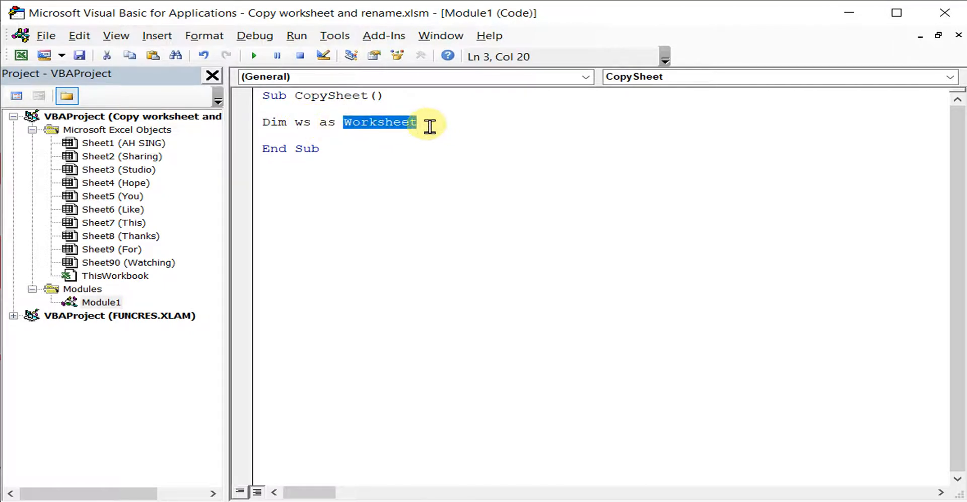
mouse_move(299, 122)
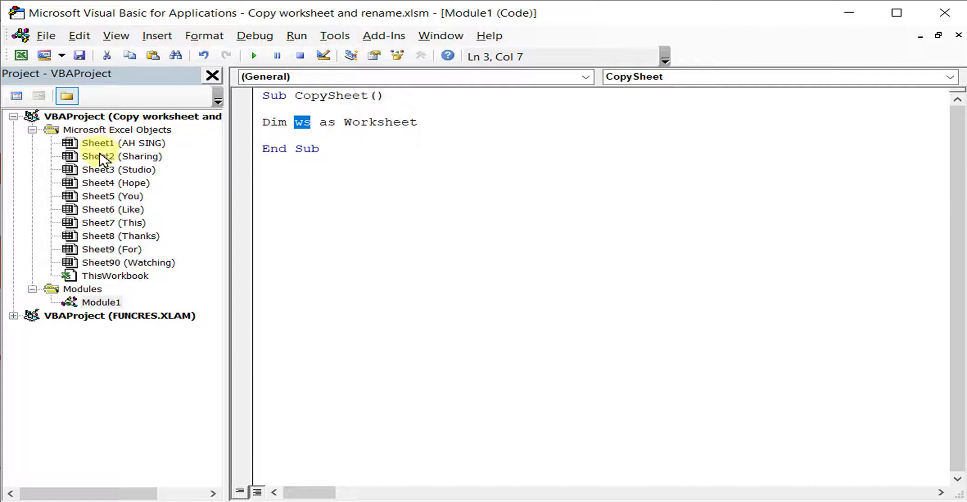
mouse_move(123, 243)
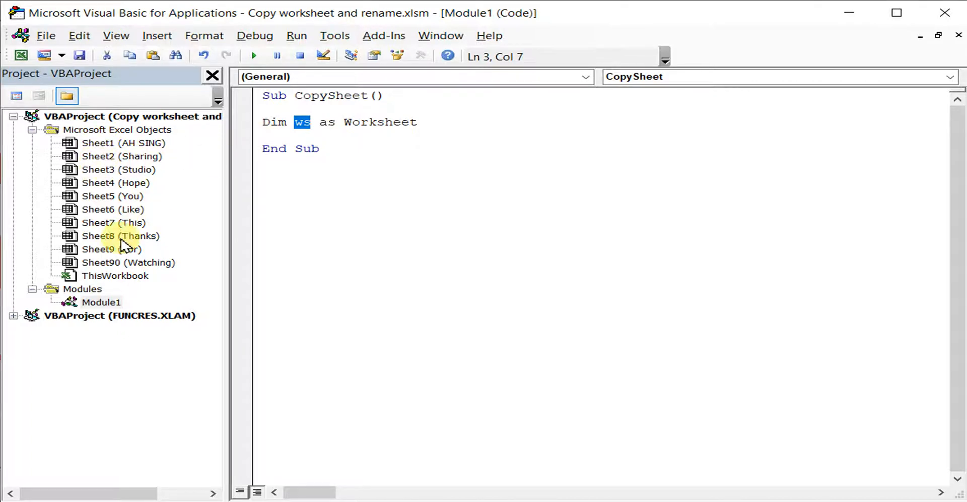
mouse_move(113, 267)
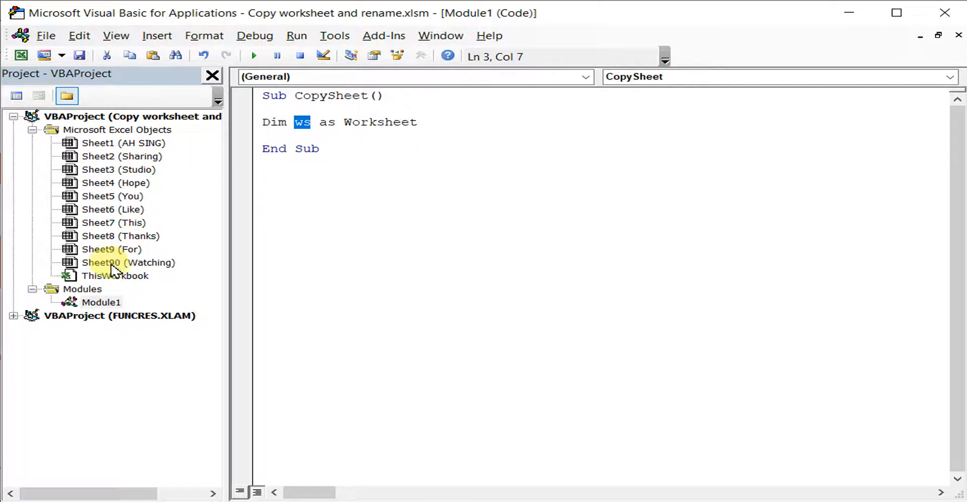
mouse_move(157, 253)
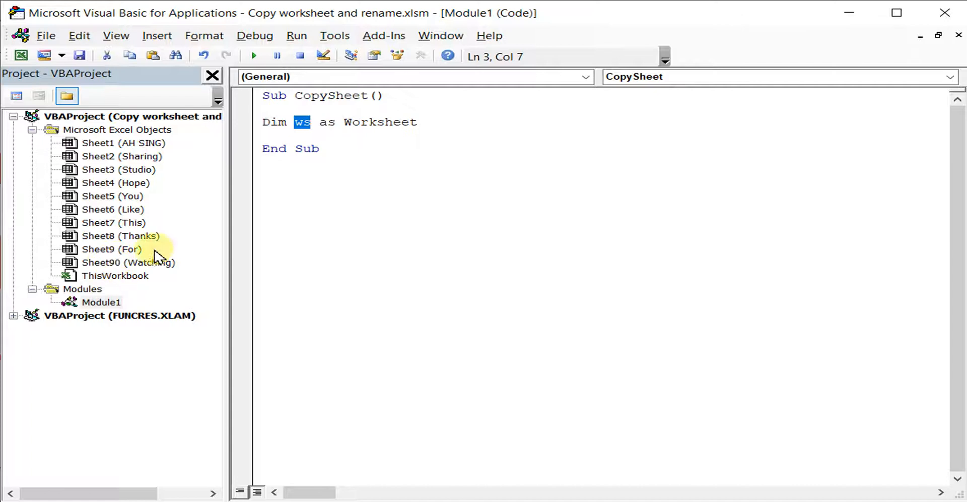
left_click(419, 122)
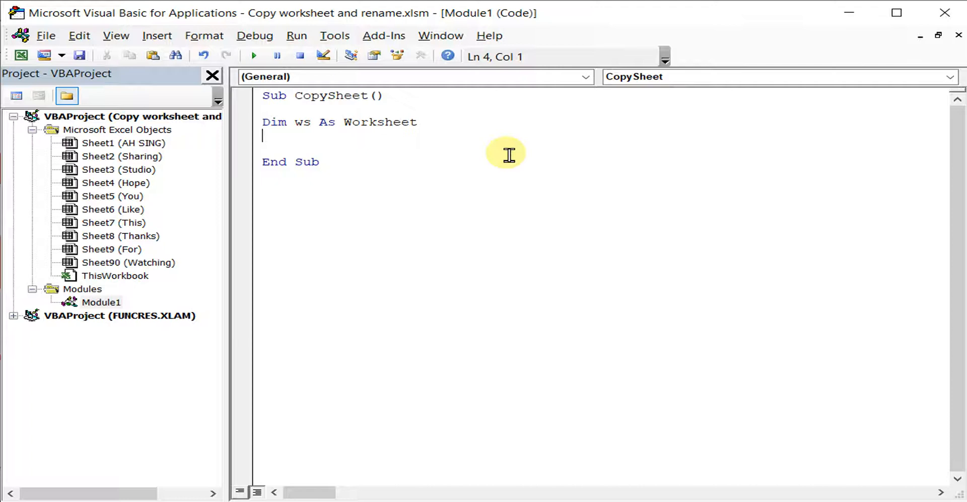
Write the loop header For Each ws In ActiveWorkbook.Worksheets
type("For")
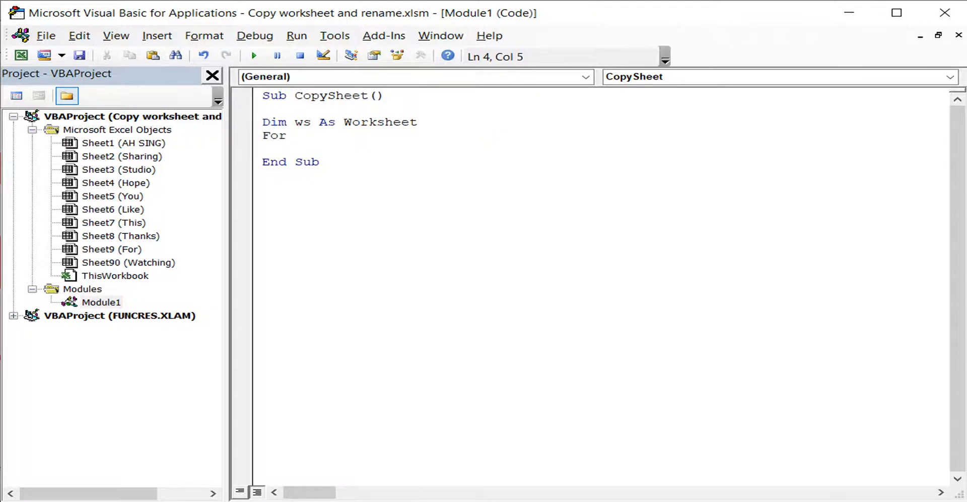
type("each ws")
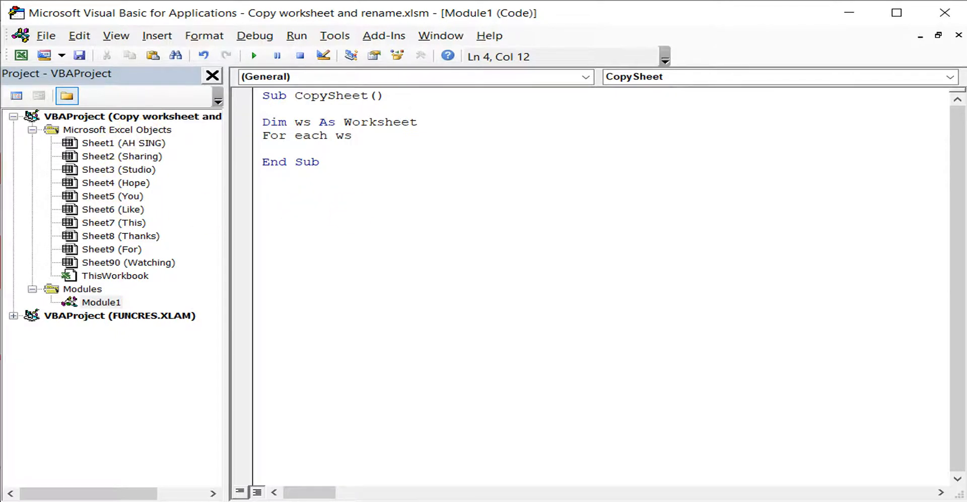
type("in")
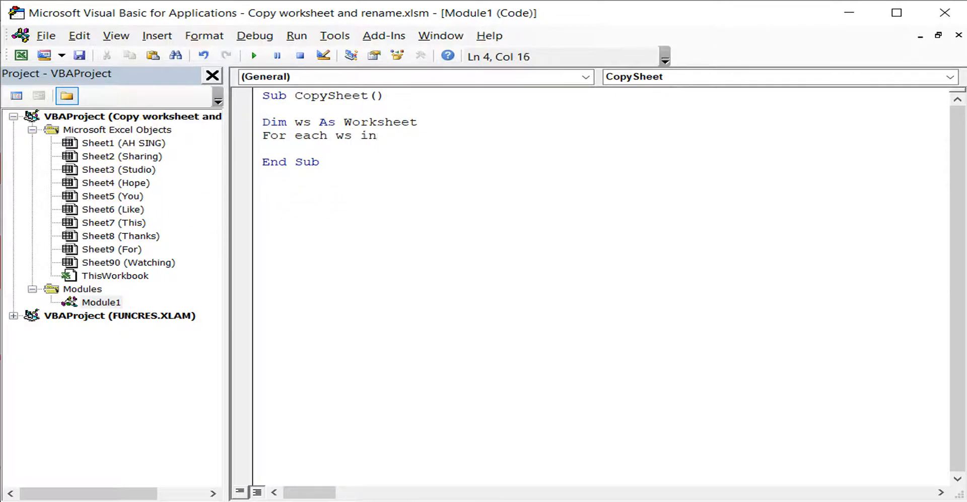
type("activewor")
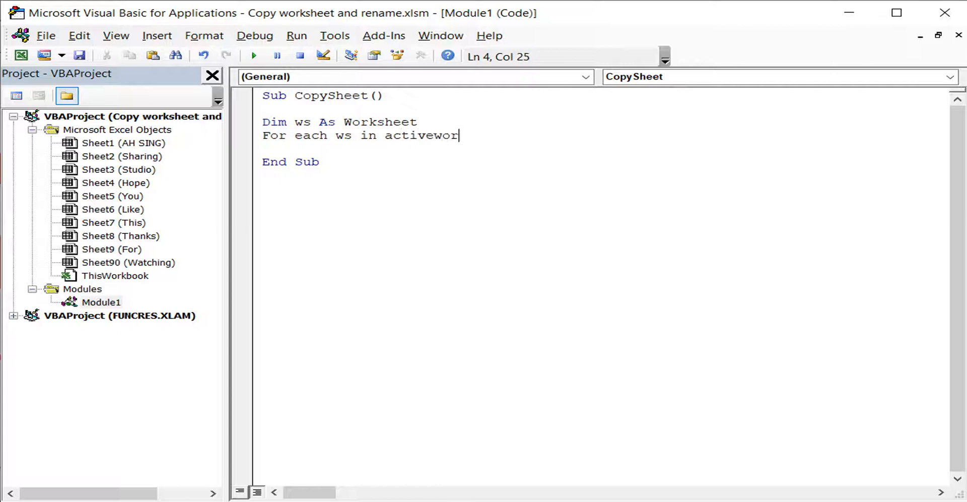
type("kbook")
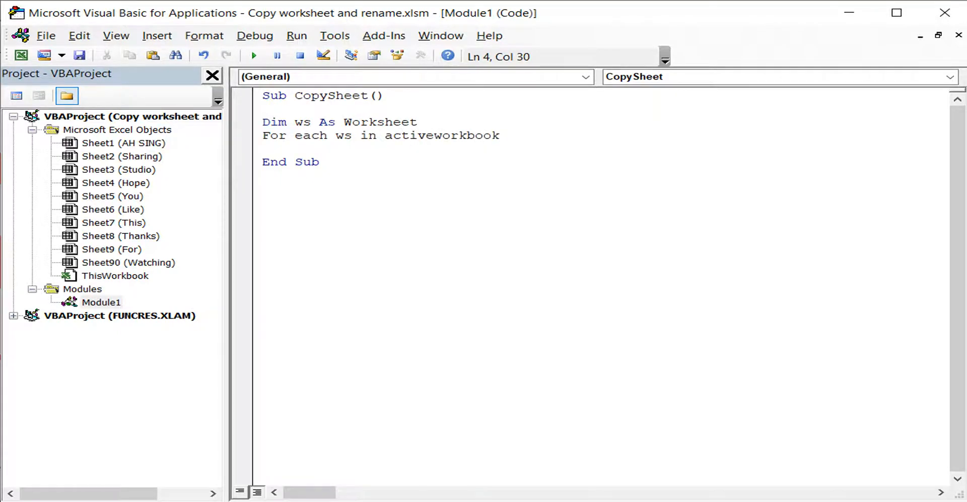
type(".worksheets")
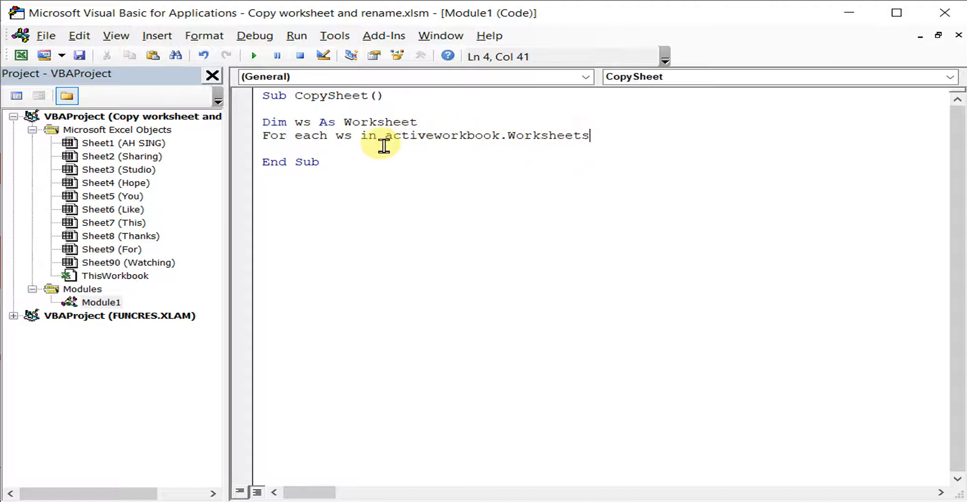
mouse_move(589, 136)
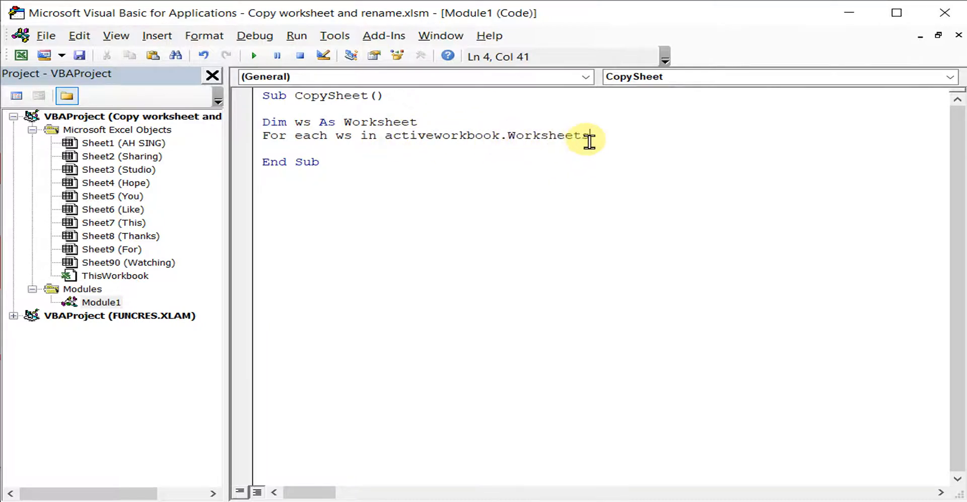
mouse_move(343, 136)
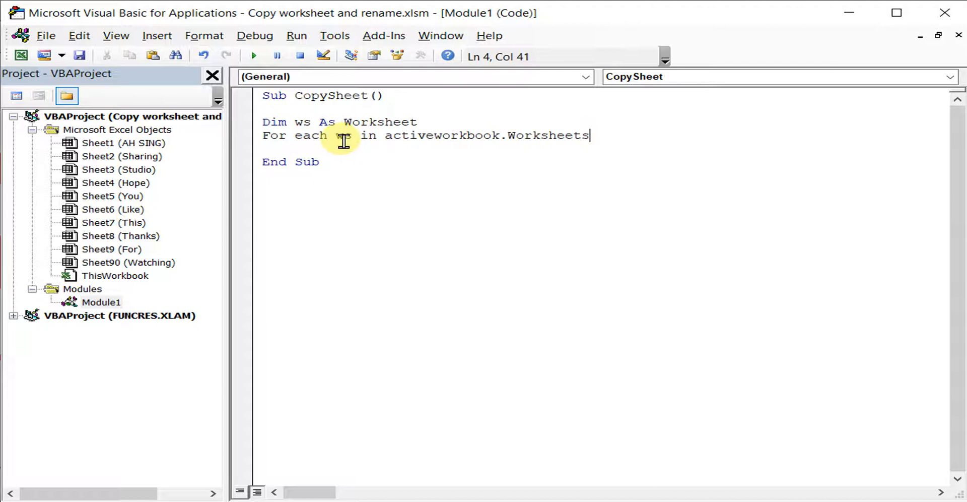
mouse_move(648, 144)
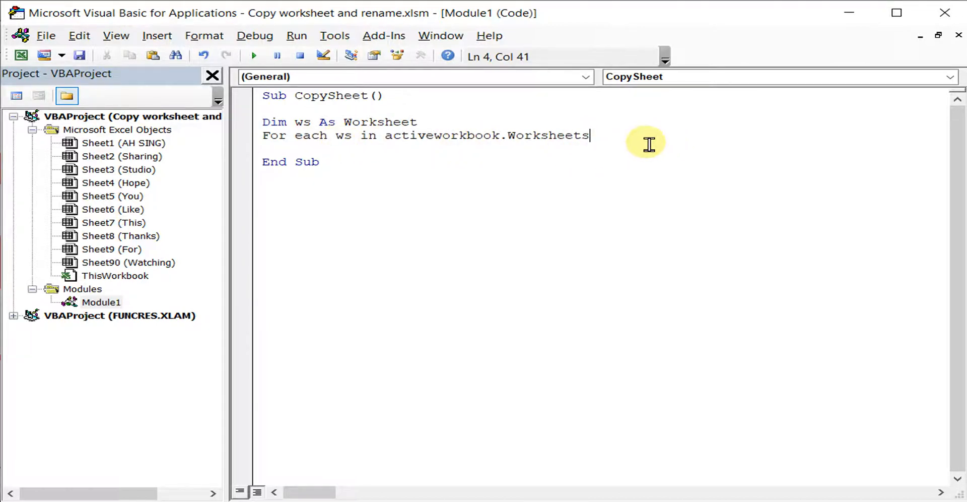
key("Return")
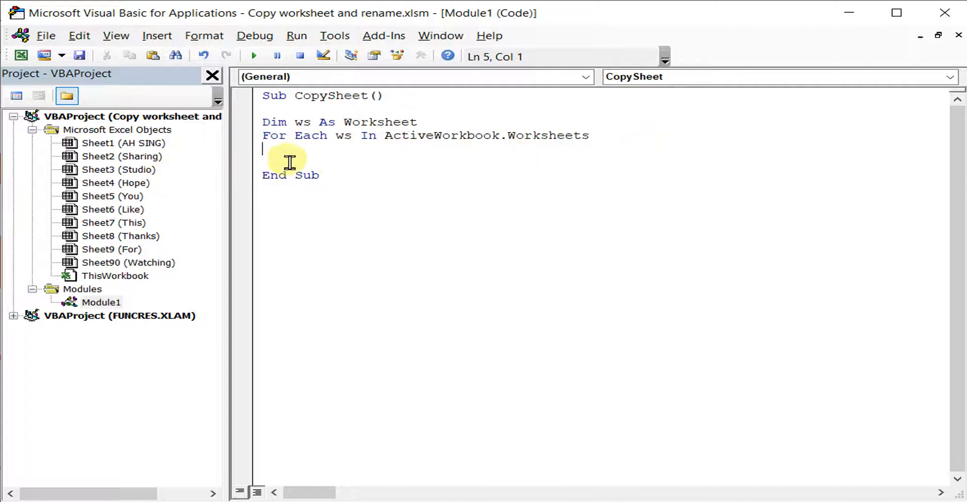
mouse_move(367, 161)
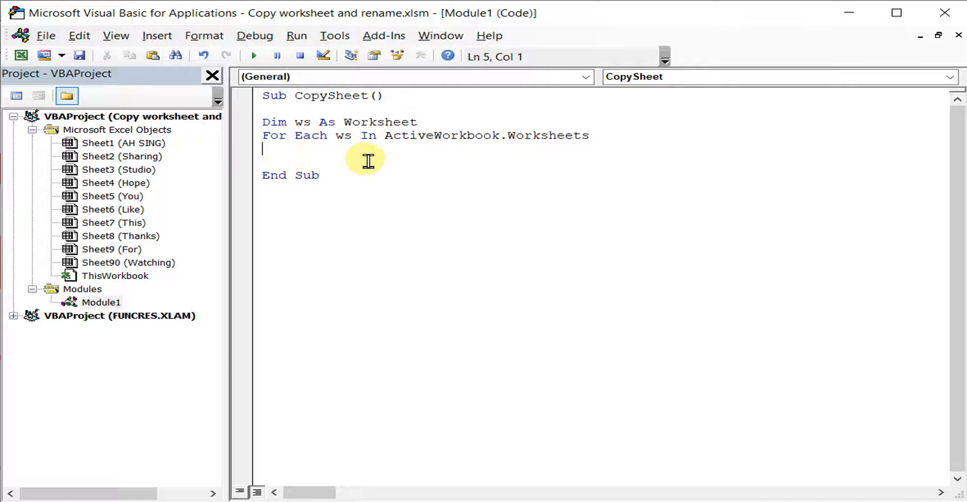
Add ws.Copy as the first line inside the loop
type("ws")
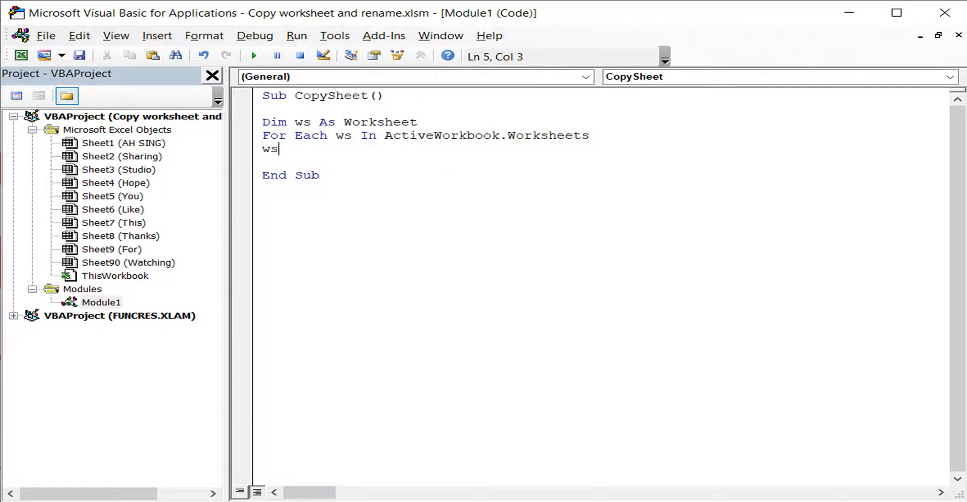
type(".")
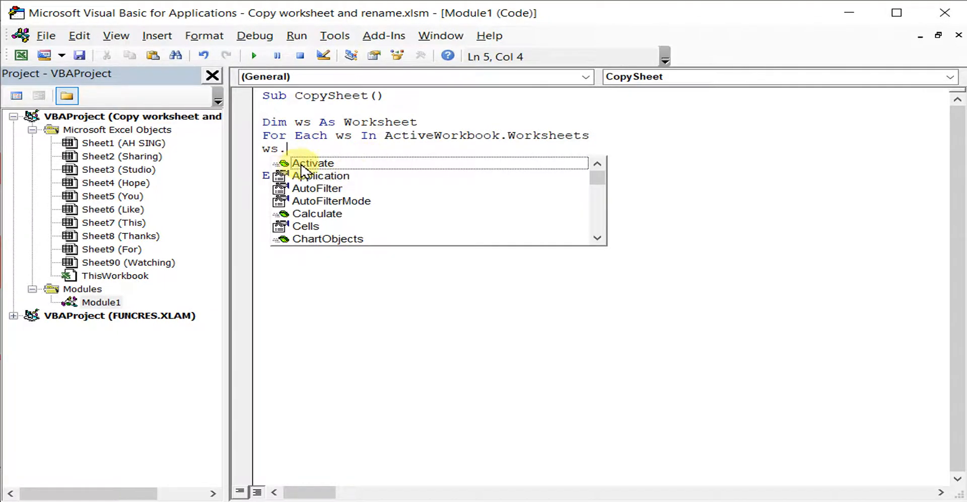
type("copy")
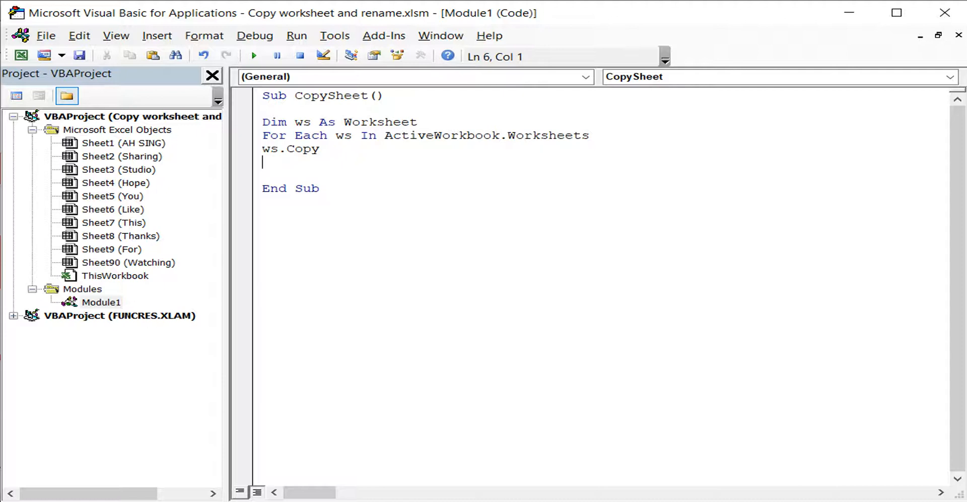
Begin a ChDir statement on the line after ws.Copy
type("ch")
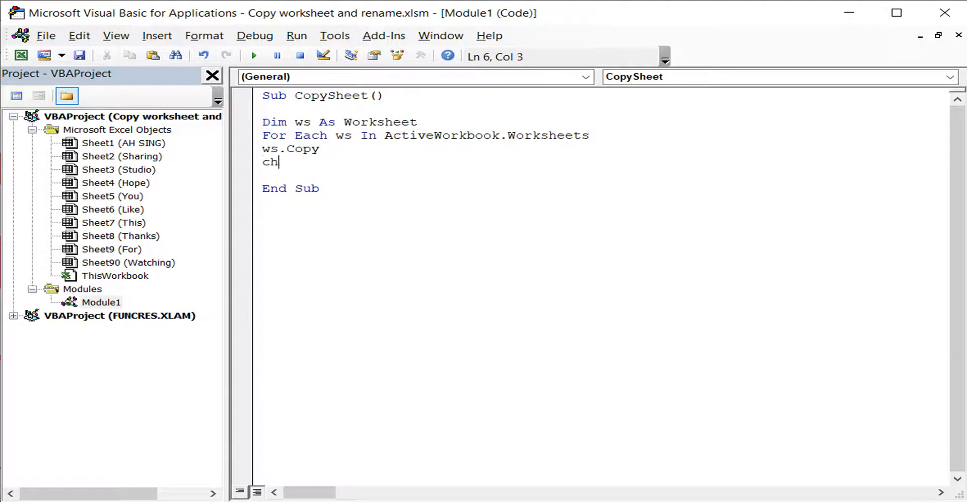
type("dir")
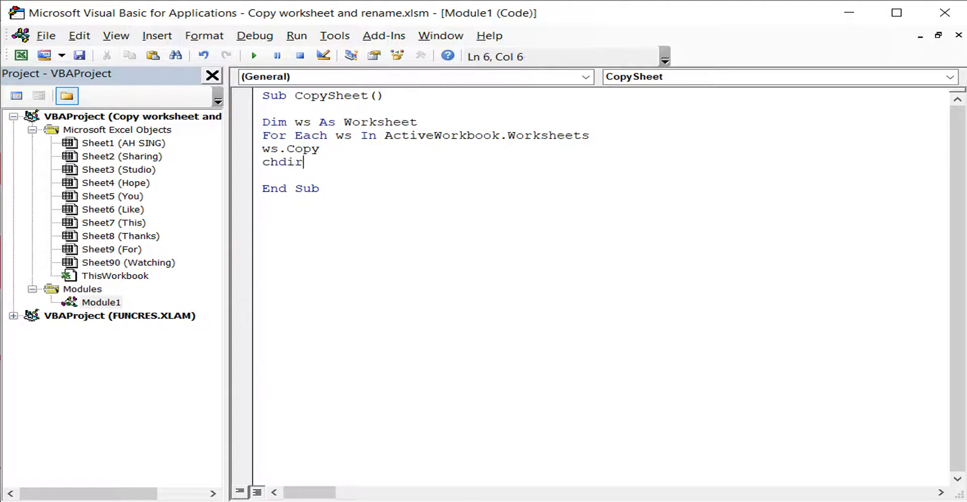
mouse_move(338, 158)
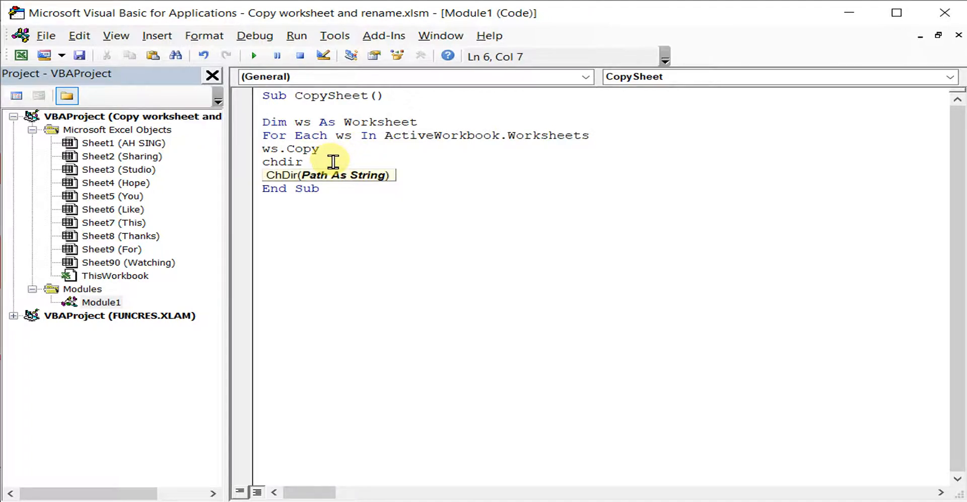
mouse_move(311, 182)
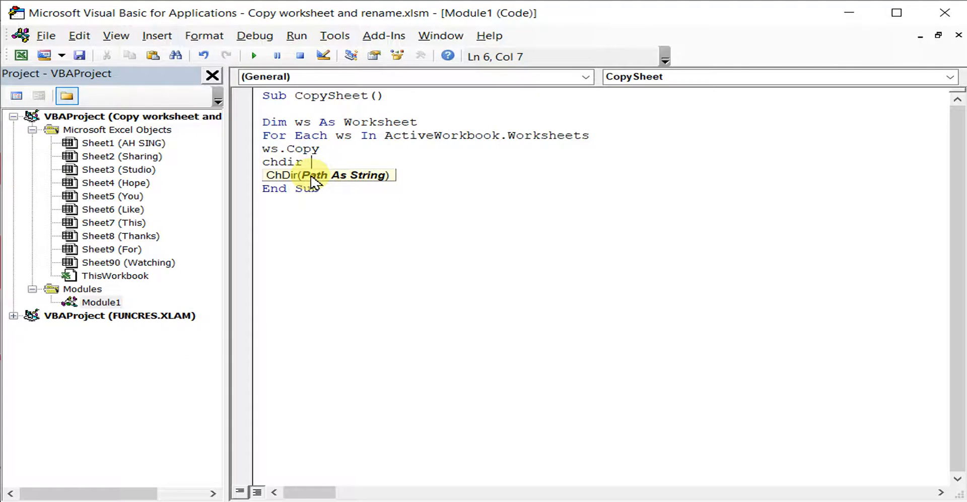
mouse_move(342, 179)
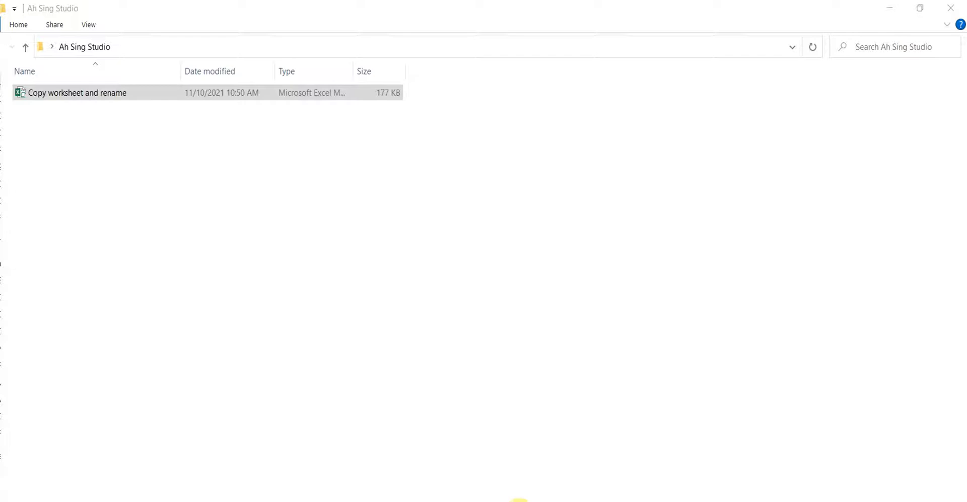
mouse_move(146, 143)
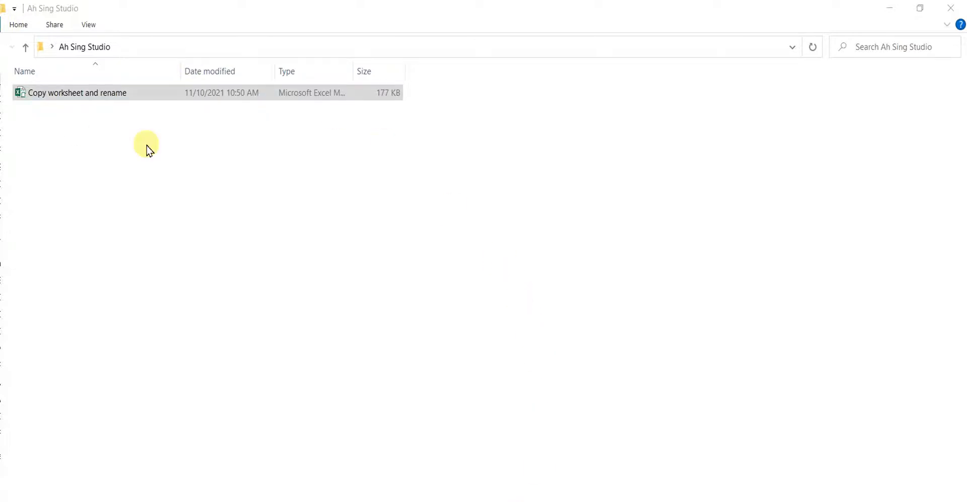
mouse_move(103, 117)
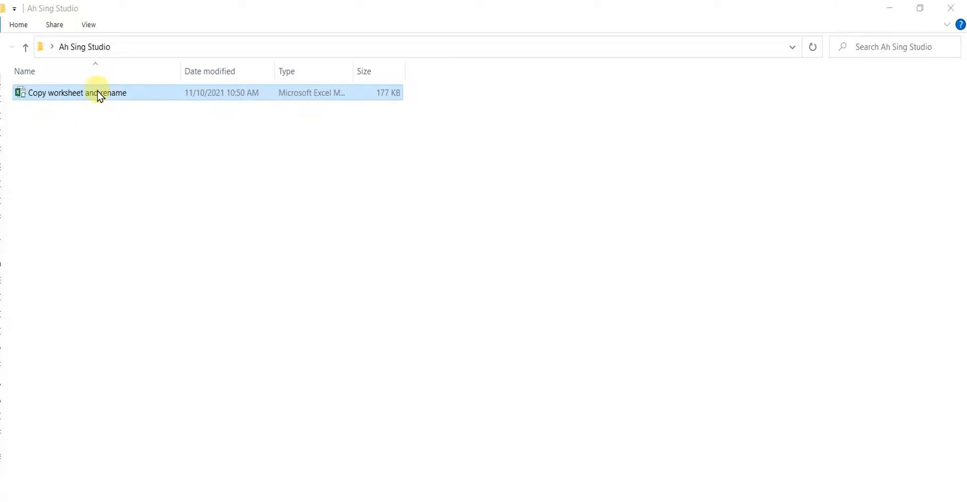
Show the workbook's Properties and select its folder location C:\Users\HP\Desktop\Ah Sing Studio
right_click(99, 93)
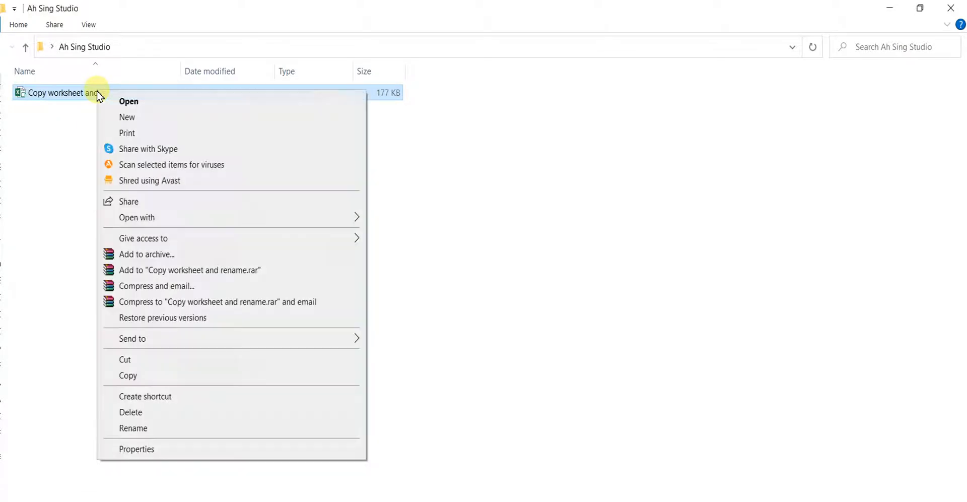
mouse_move(136, 448)
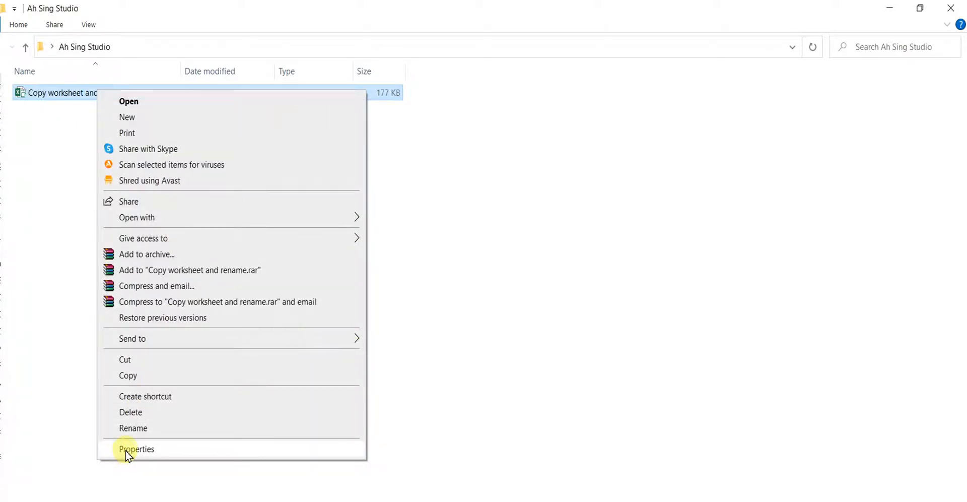
left_click(136, 448)
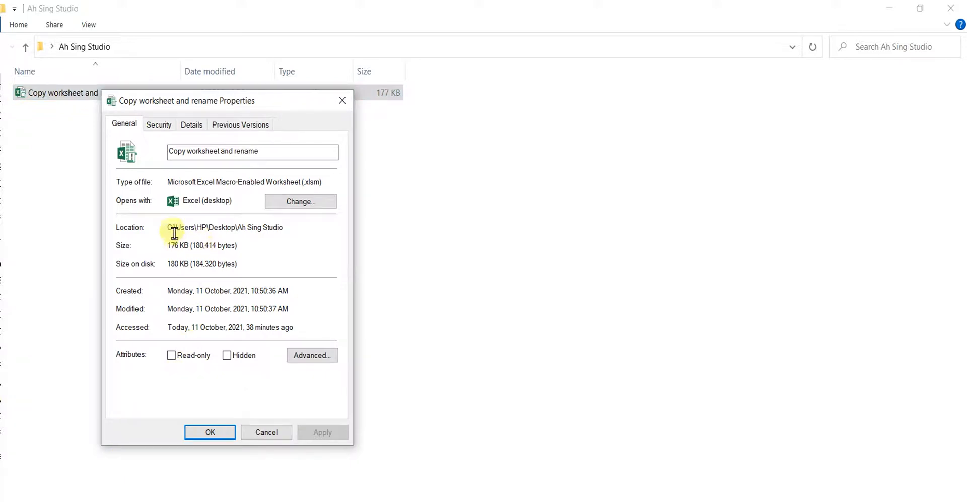
double_click(225, 226)
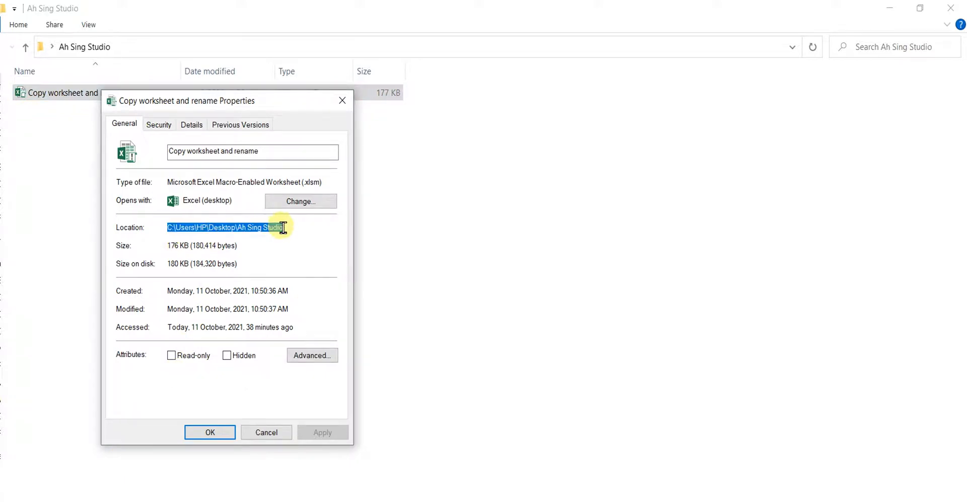
mouse_move(259, 389)
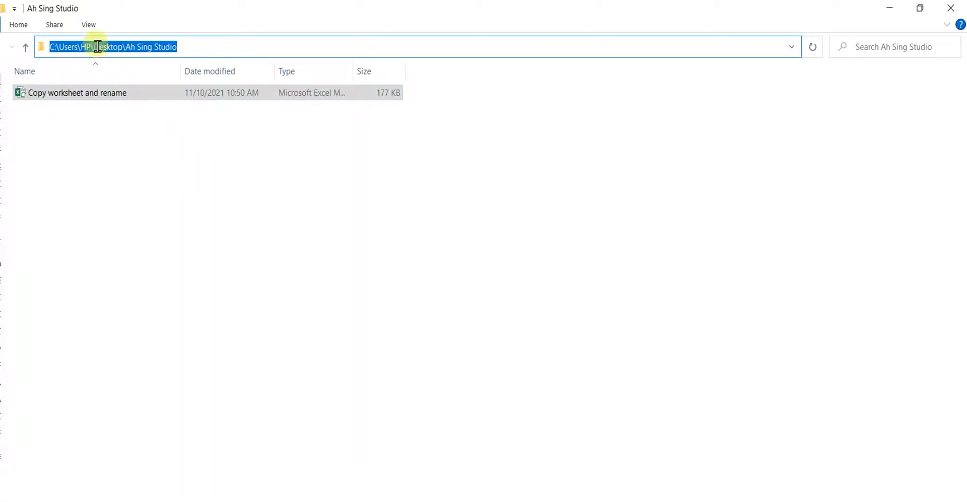
mouse_move(536, 407)
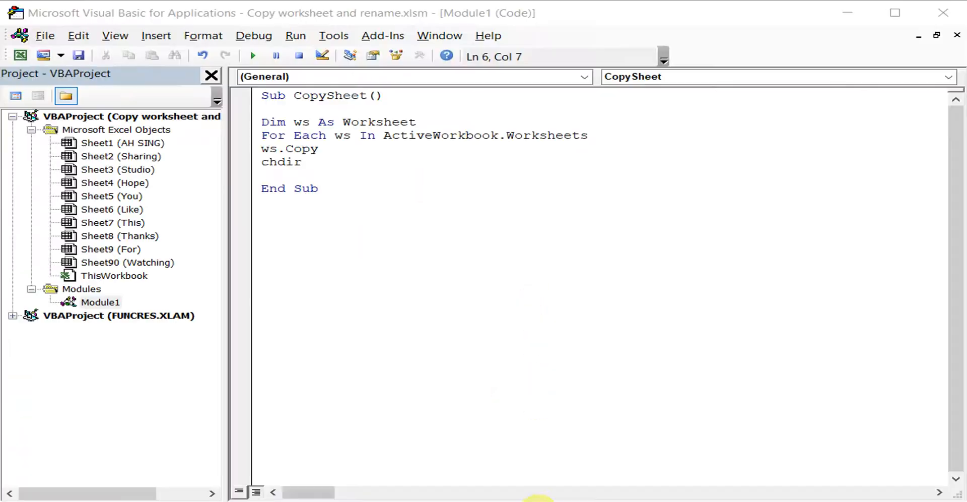
mouse_move(348, 183)
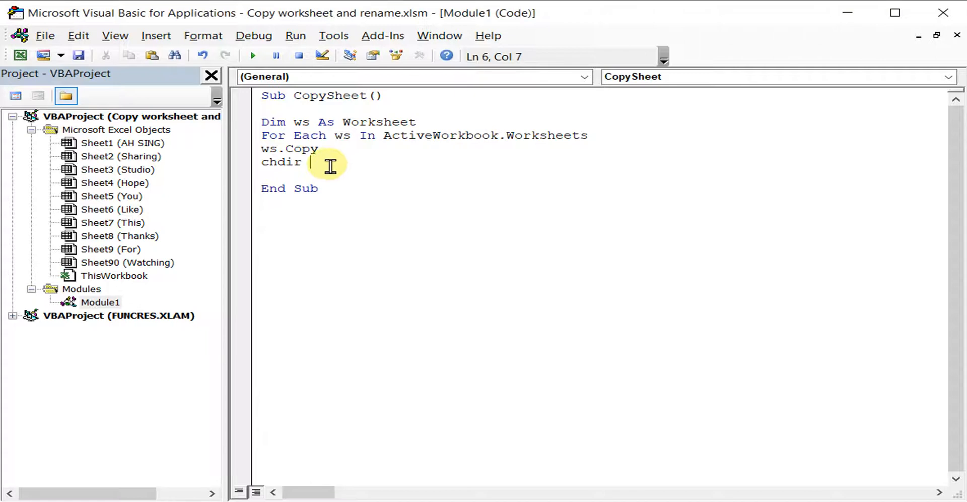
Complete ChDir with the quoted path "C:\Users\HP\Desktop\Ah Sing Studio"
type("C:\\Users\\HP\\Desktop\\Ah Sing Studio")
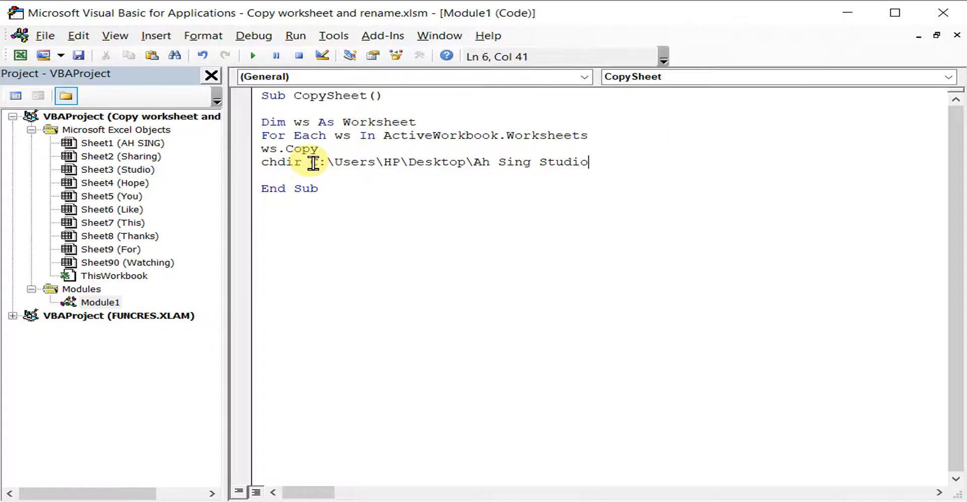
type("\"")
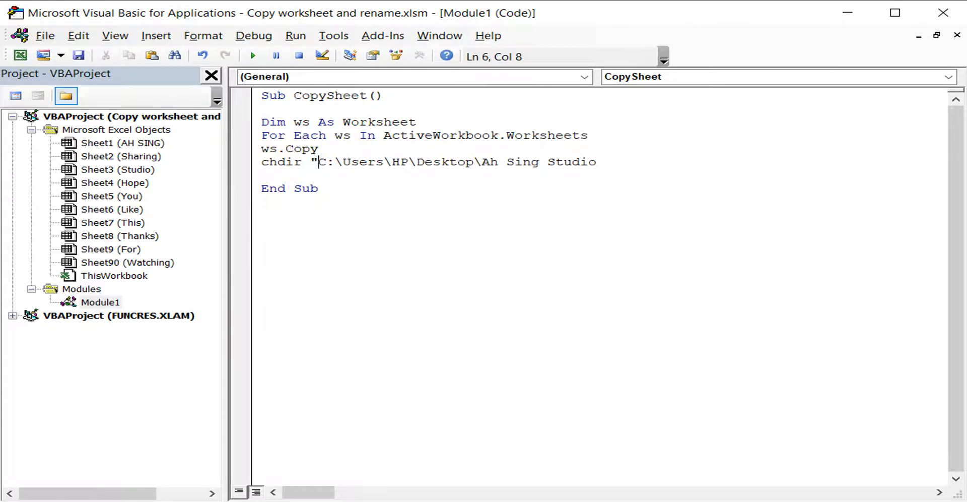
left_click(611, 161)
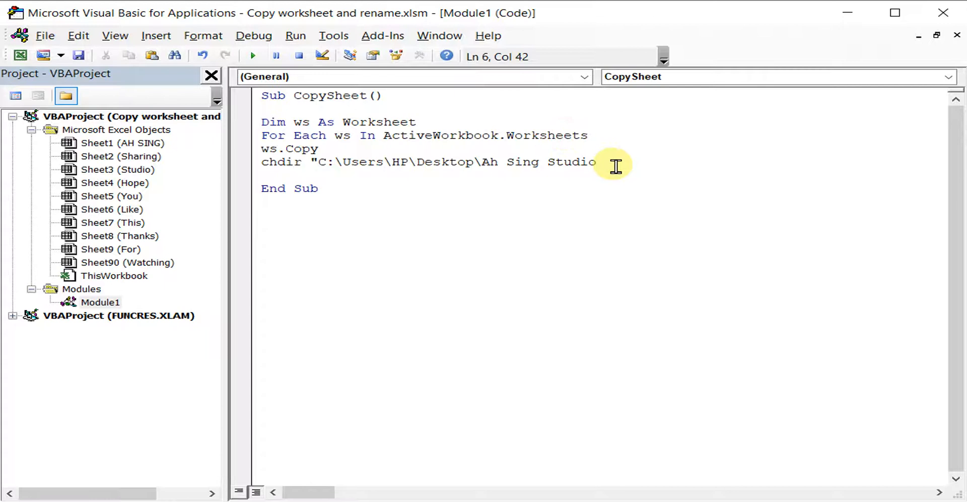
type("\"")
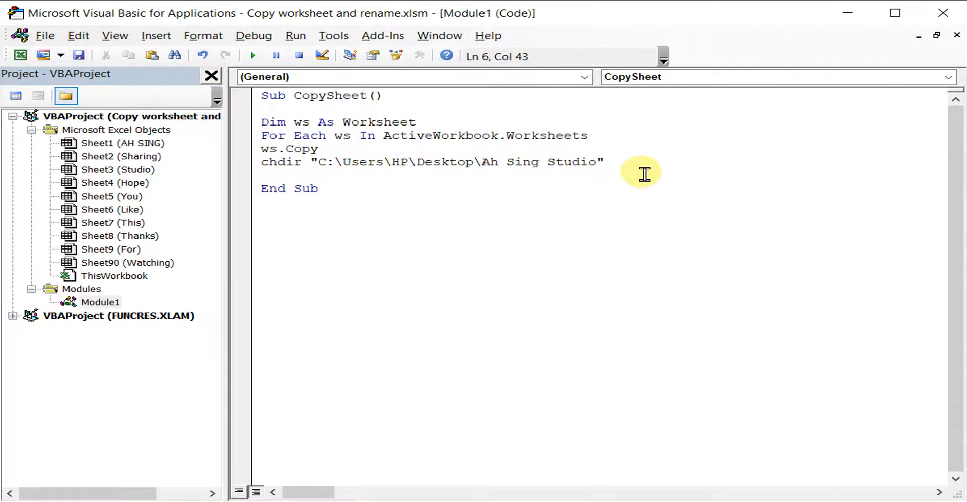
left_click(605, 162)
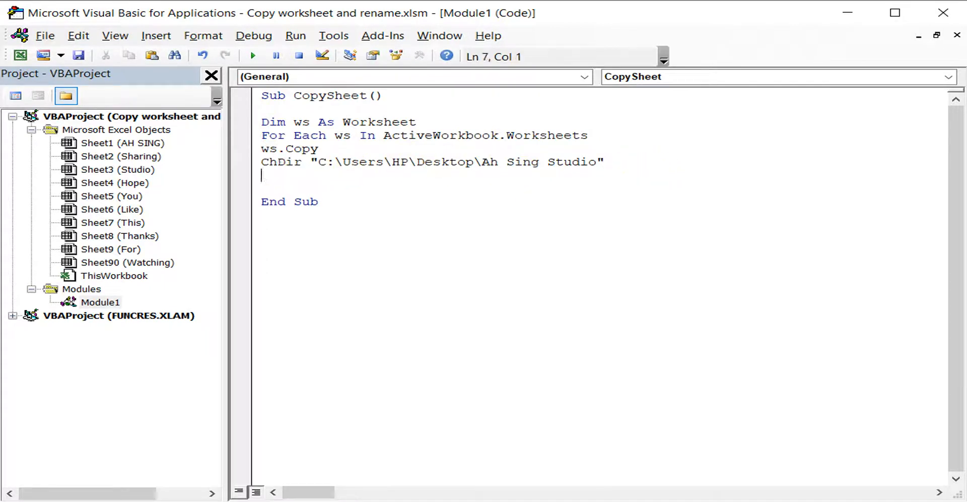
mouse_move(646, 175)
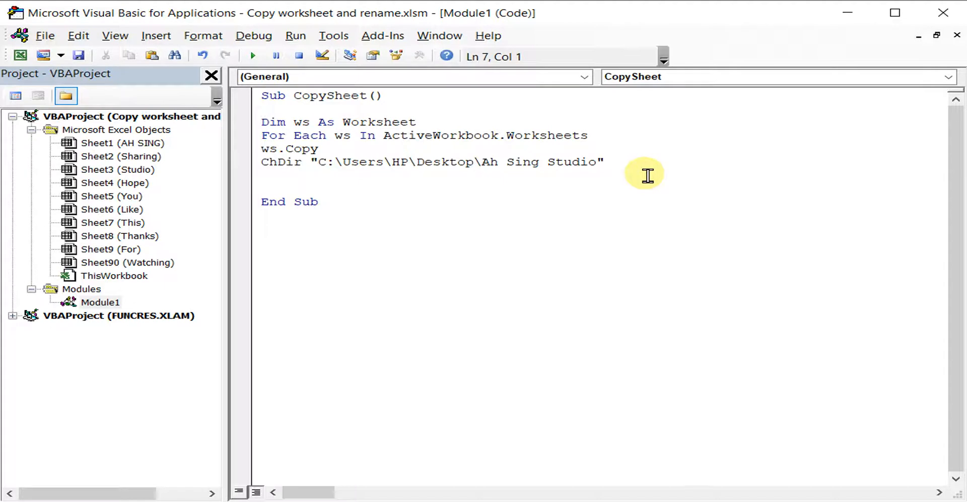
Start the line ActiveWorkbook.SaveAs Filename:=
type("active")
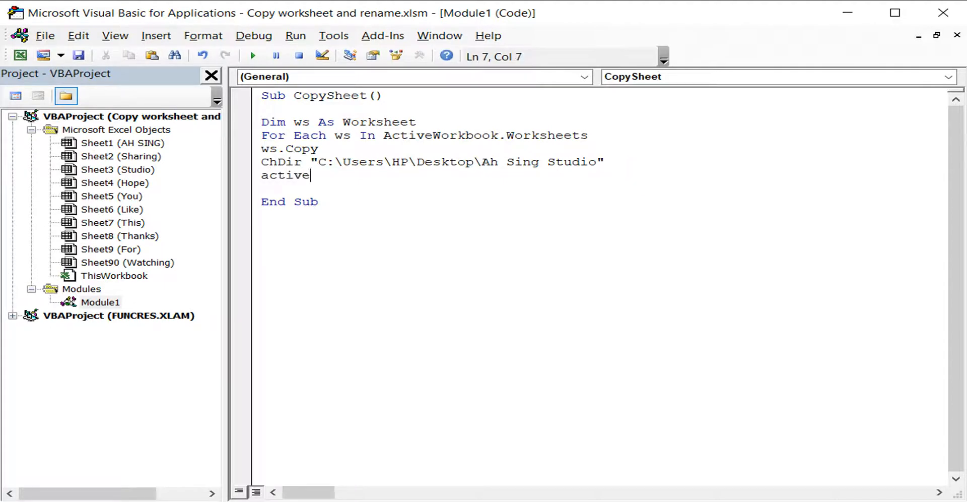
type("wor")
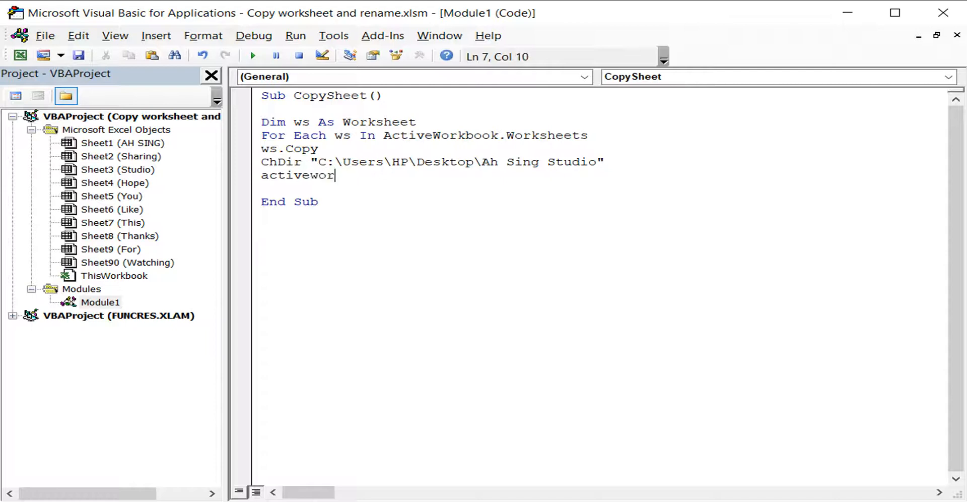
type("kbook.s")
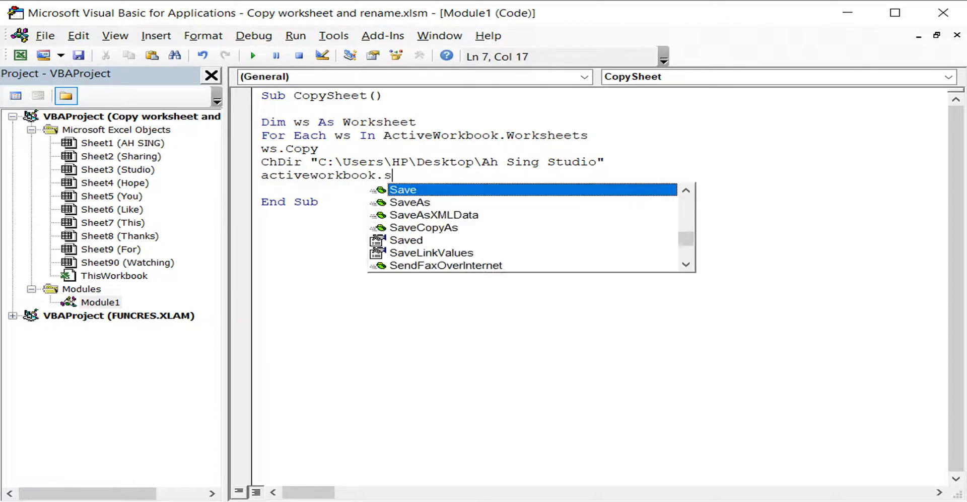
type("ave")
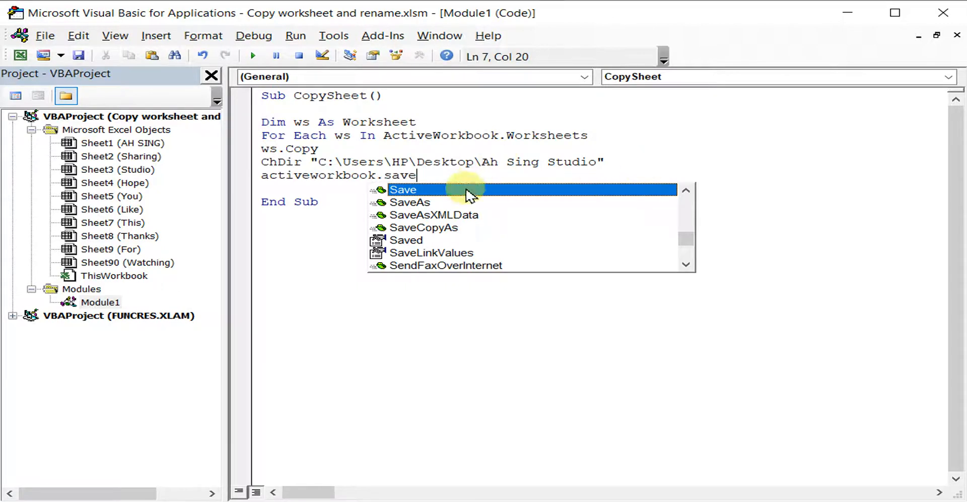
mouse_move(425, 203)
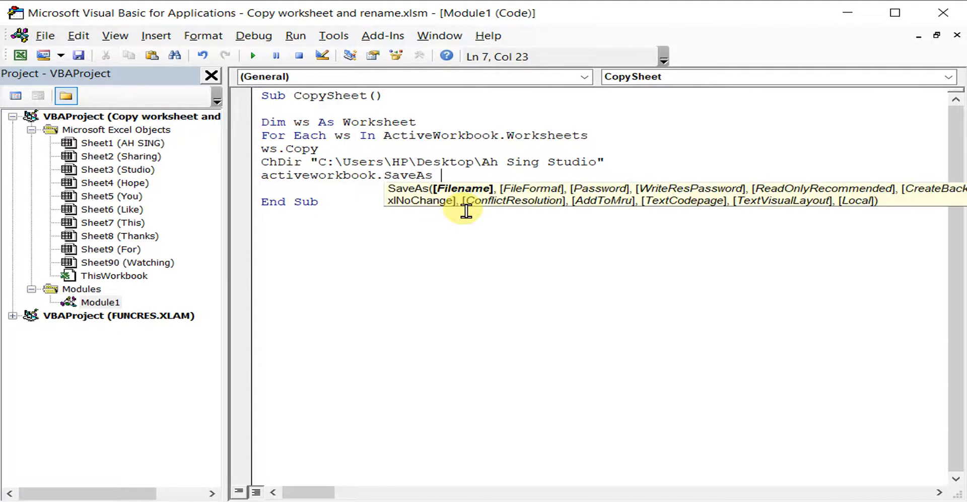
mouse_move(444, 191)
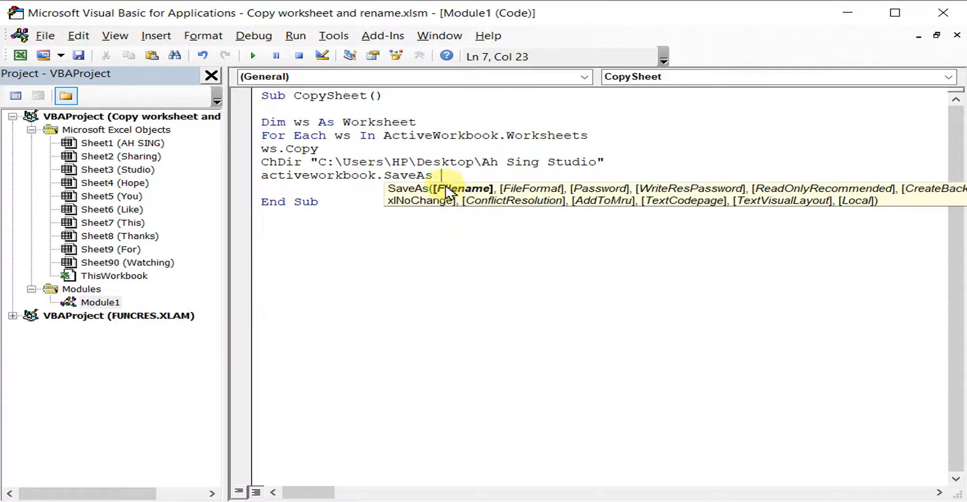
type("fi")
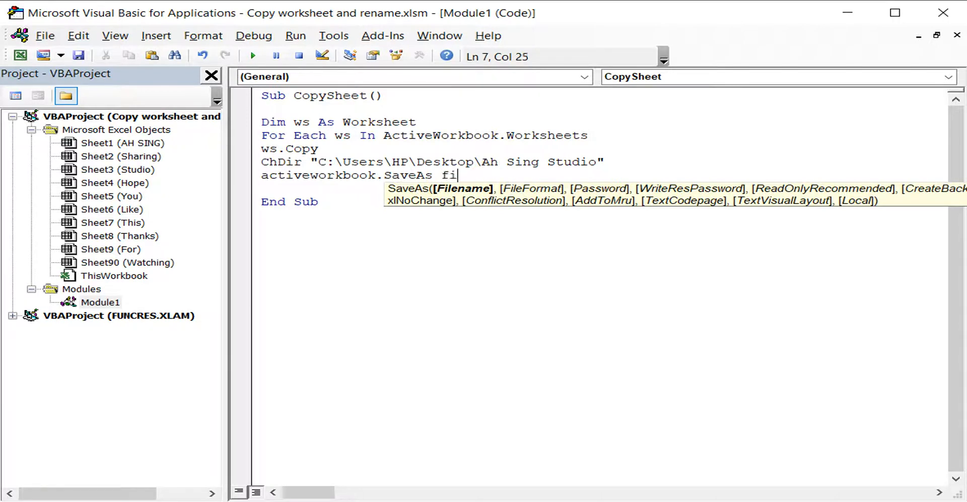
type("lename")
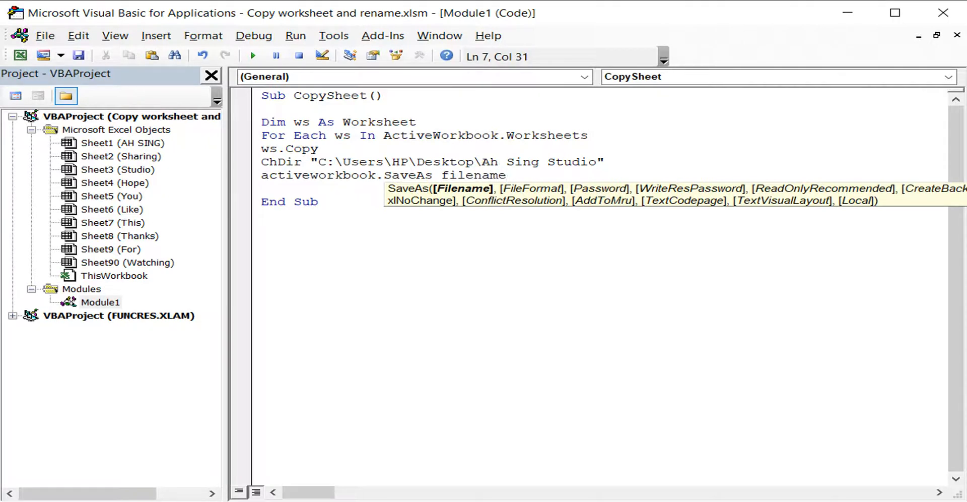
type(":=")
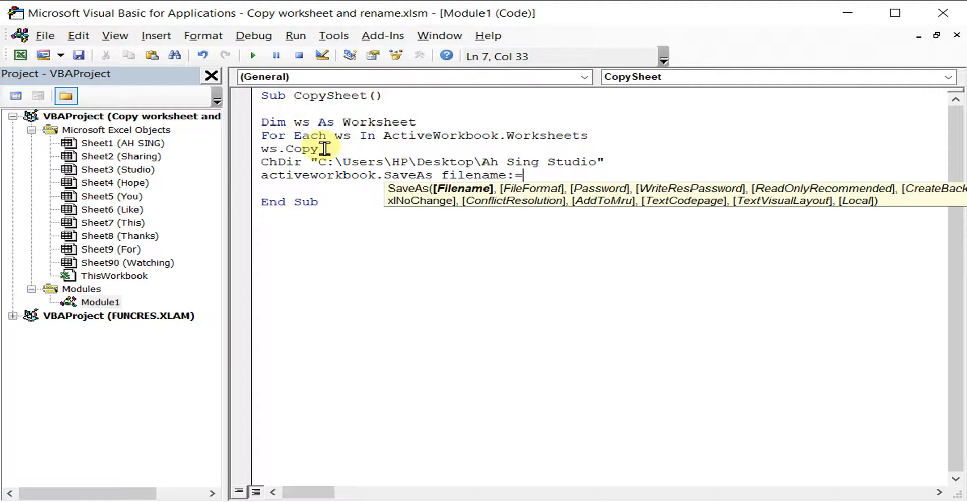
mouse_move(602, 161)
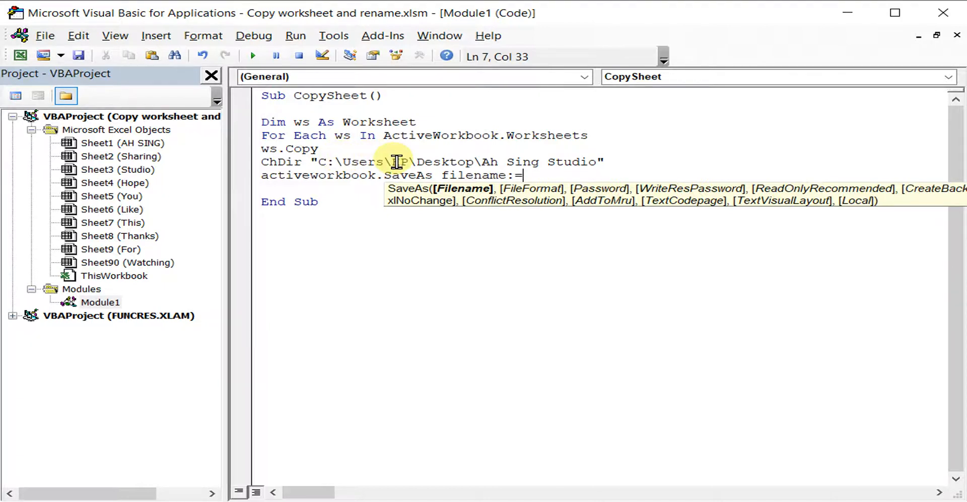
Give Filename the quoted folder path "C:\Users\HP\Desktop\Ah Sing Studio\"
type("C:\\Users\\HP\\Desktop\\Ah Sing Studio")
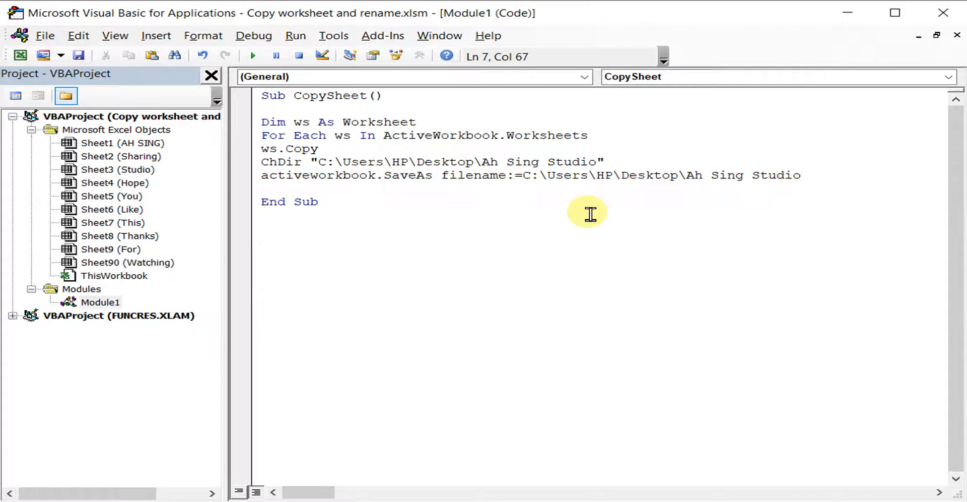
left_click(527, 175)
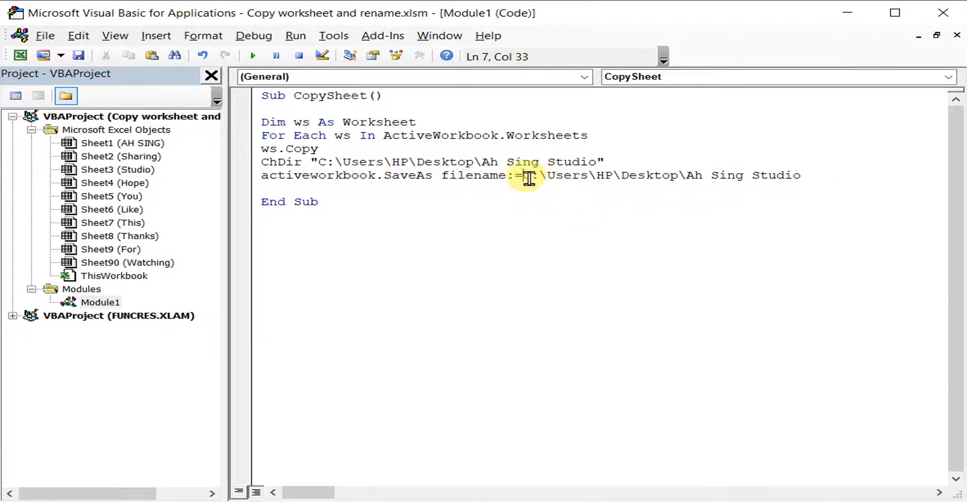
type("\"")
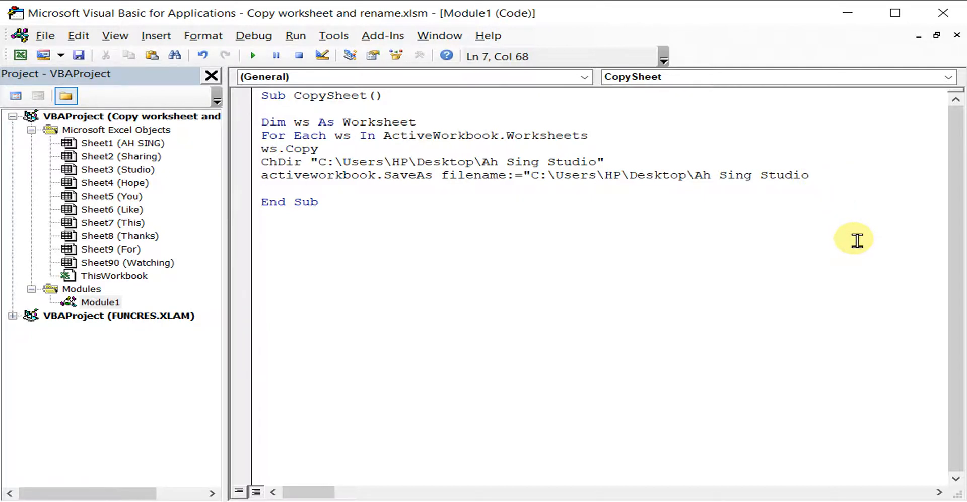
type("\\")
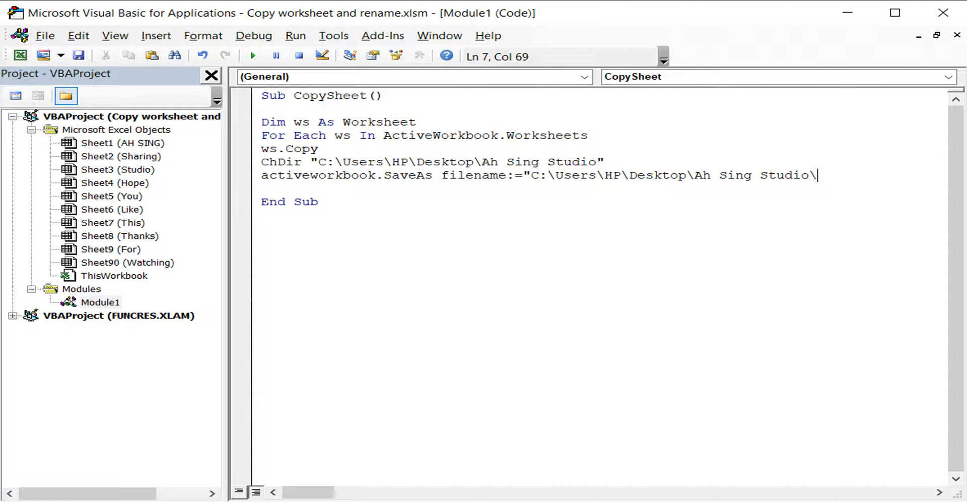
type("\"")
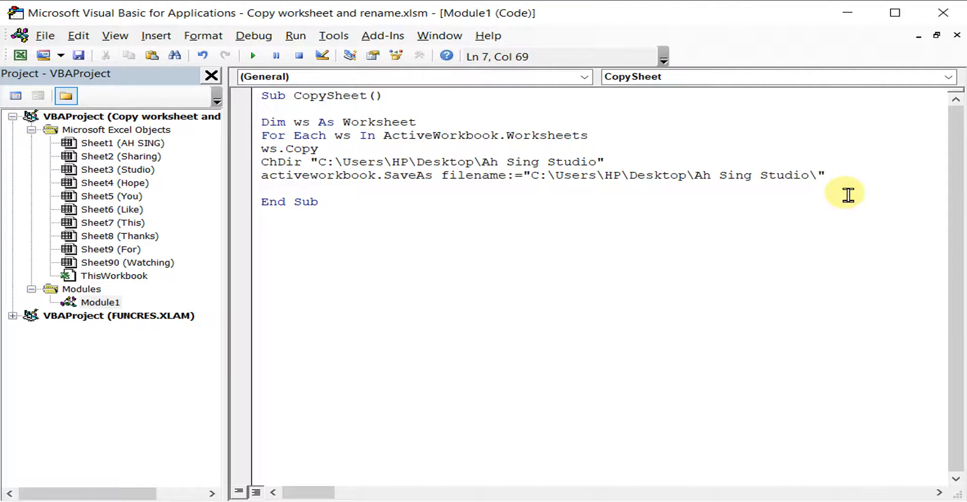
mouse_move(820, 177)
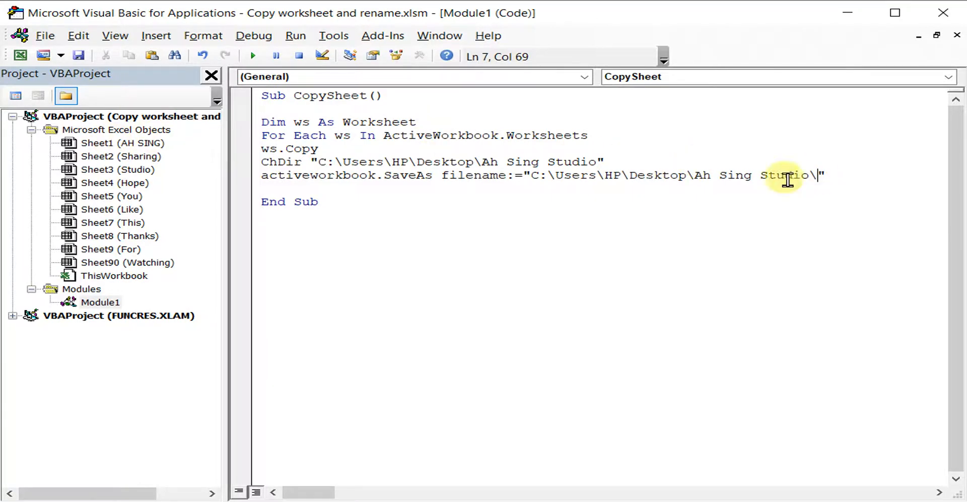
mouse_move(123, 148)
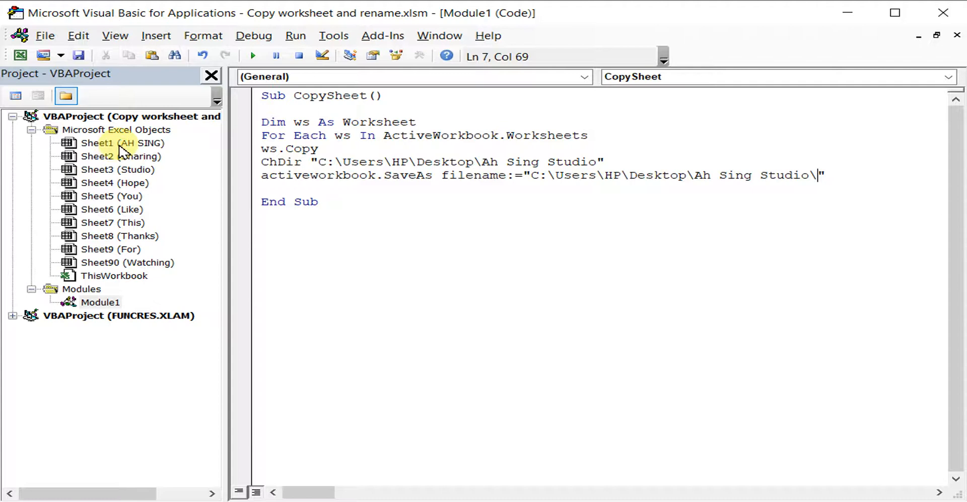
mouse_move(120, 176)
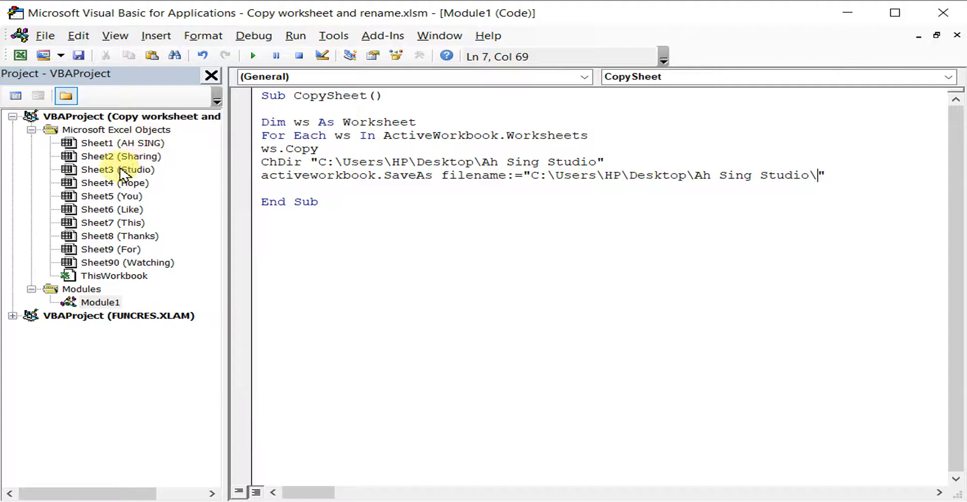
mouse_move(133, 183)
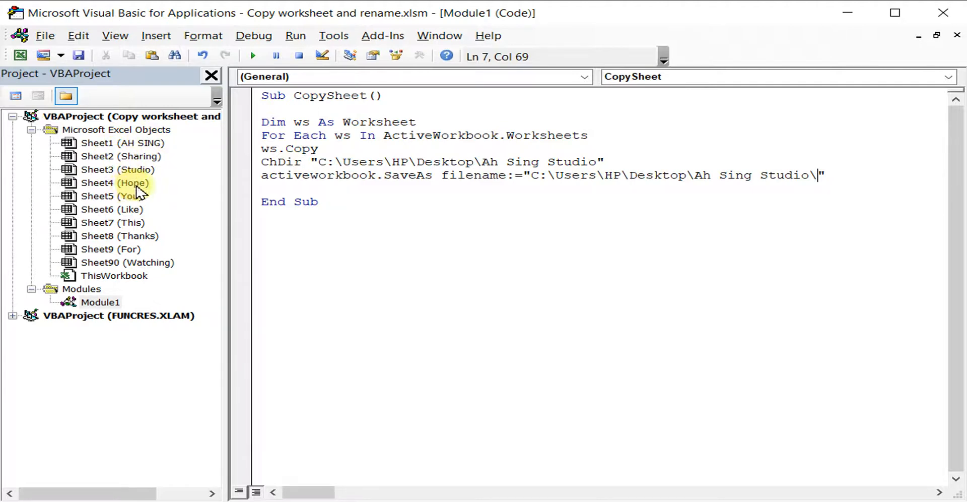
left_click(826, 174)
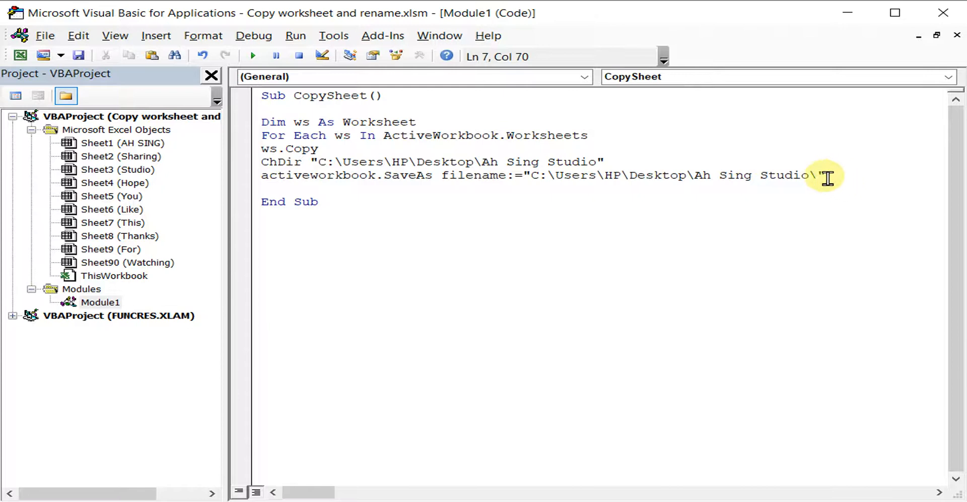
mouse_move(897, 181)
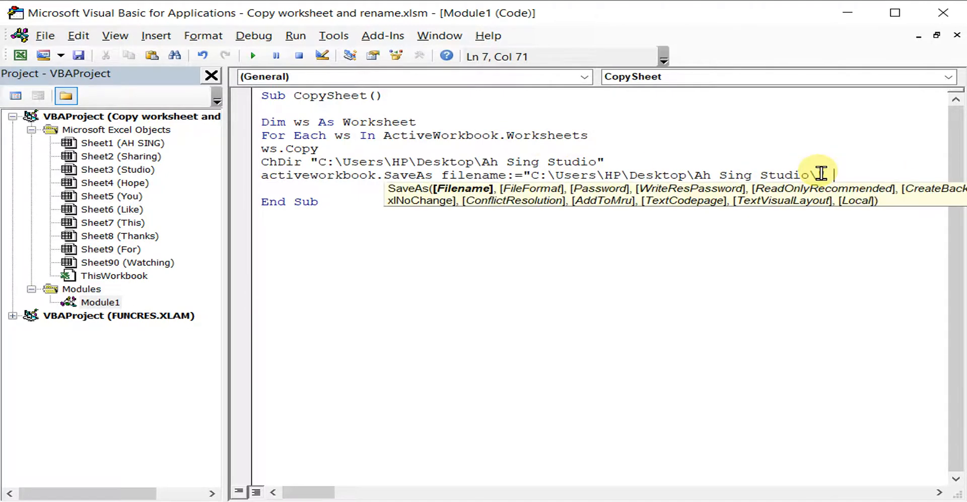
Append & ActiveSheet.Name & ".xlsx" so each copy is named after its sheet
type("&")
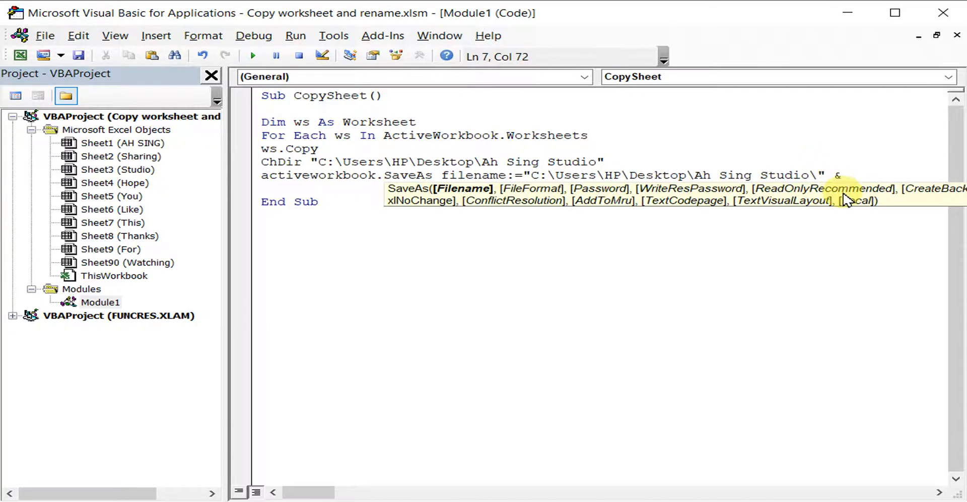
mouse_move(844, 171)
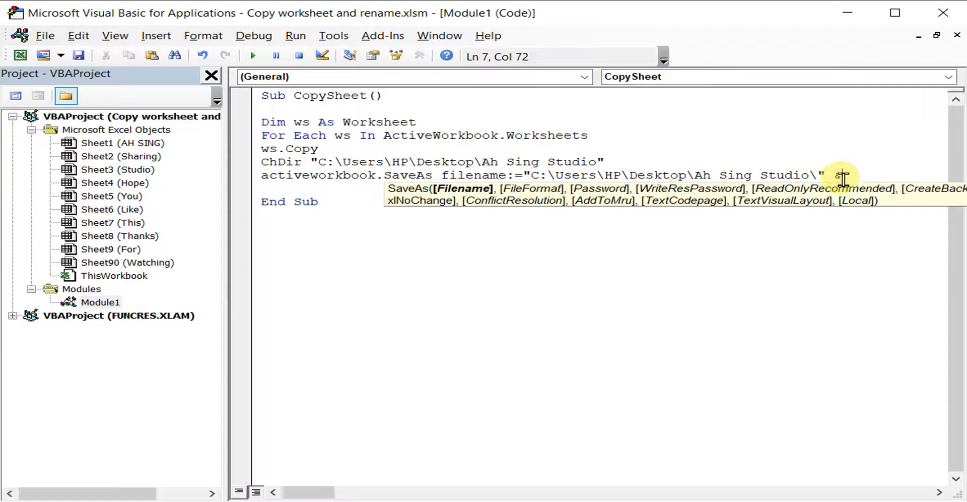
type("&")
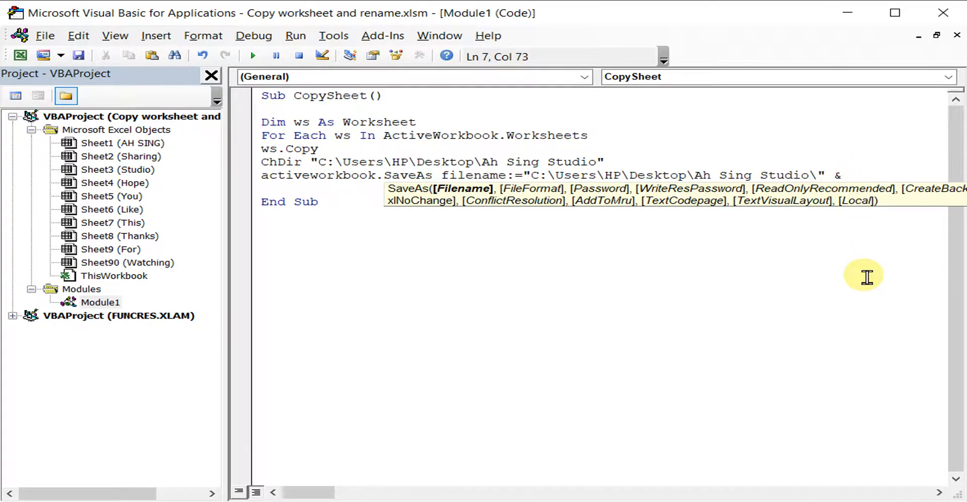
type("activesheet")
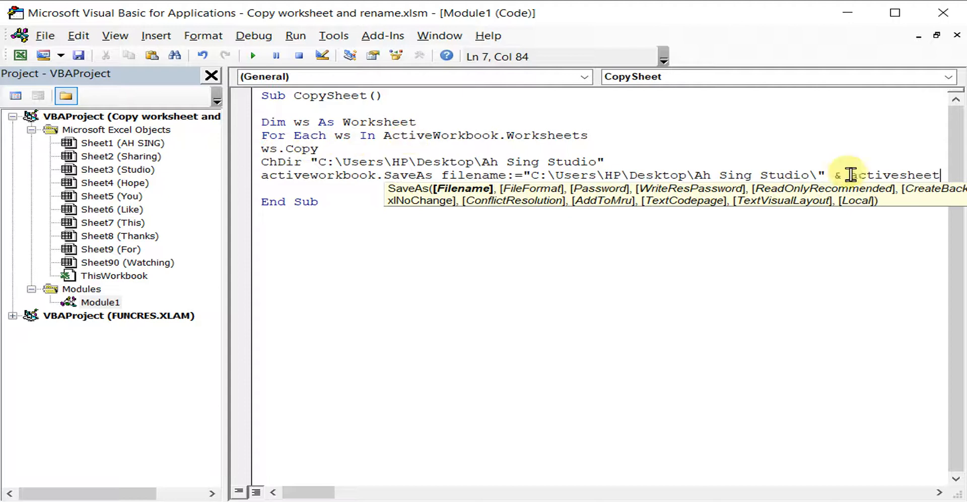
mouse_move(941, 176)
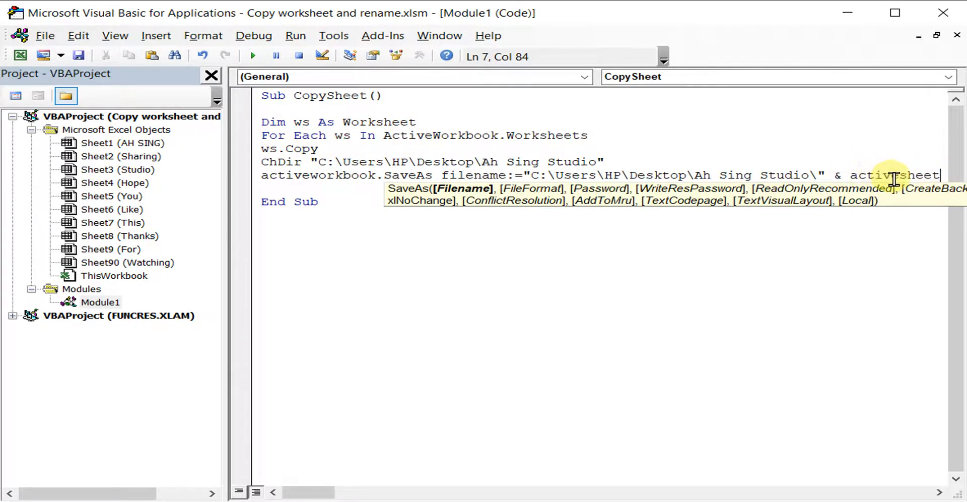
type(".n")
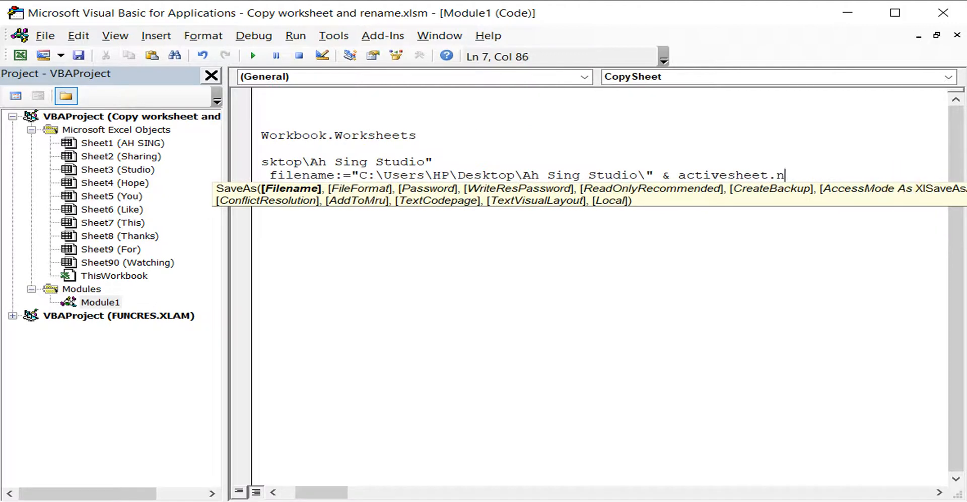
type("ame")
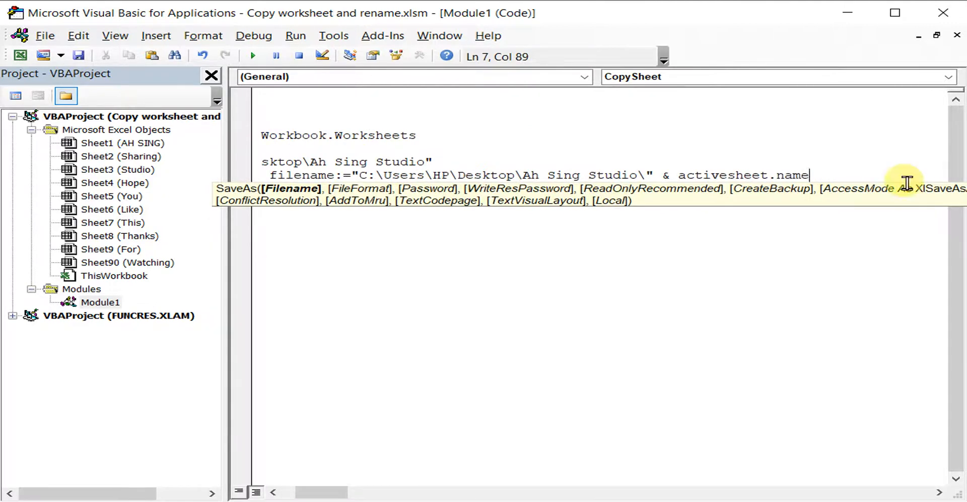
mouse_move(715, 174)
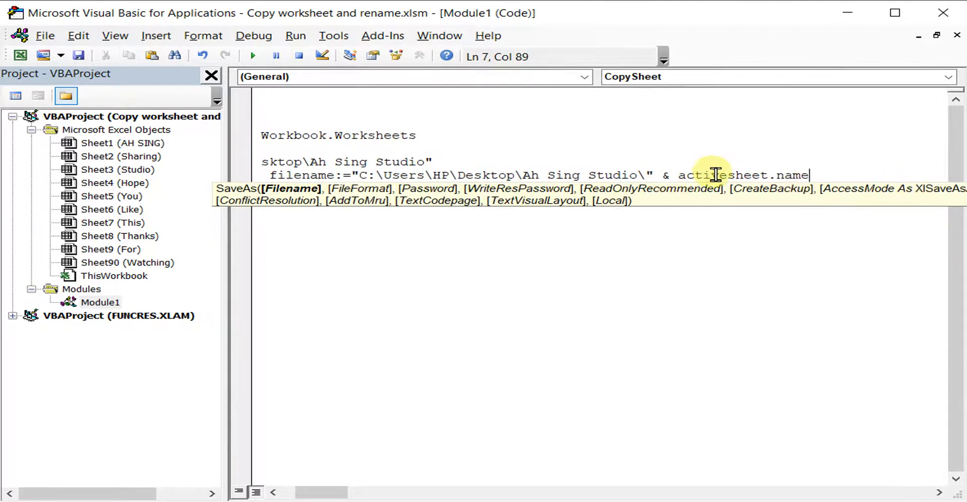
mouse_move(809, 251)
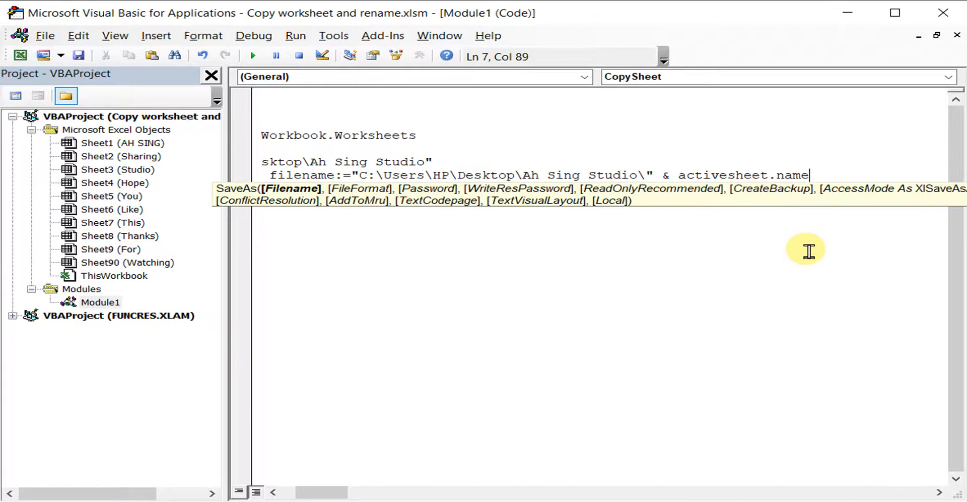
type("&")
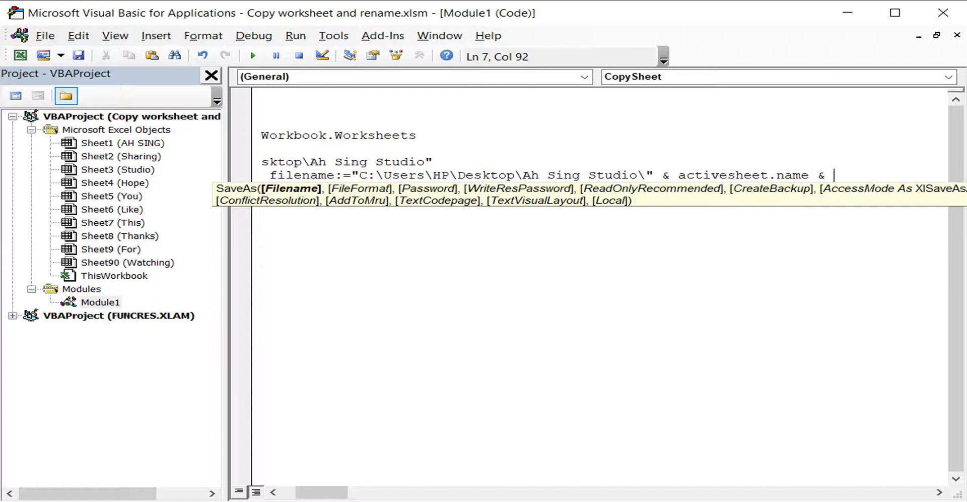
type("\"")
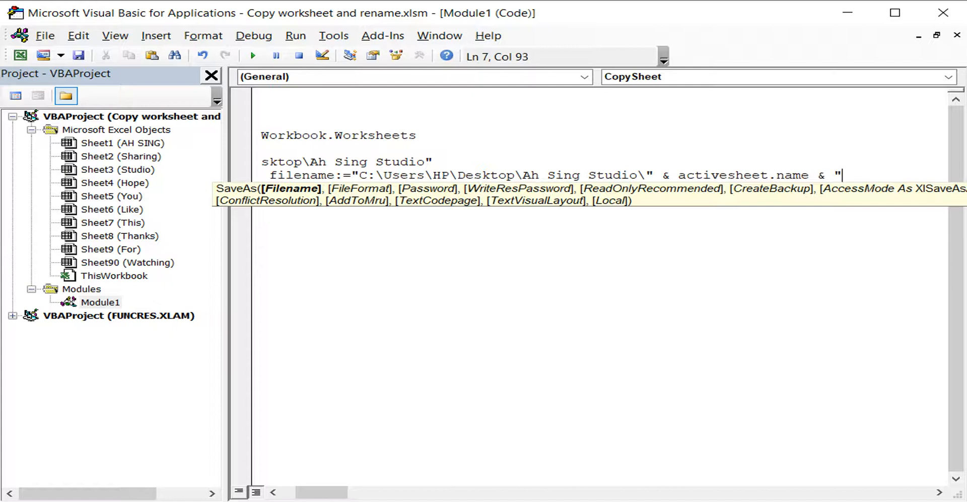
type(".")
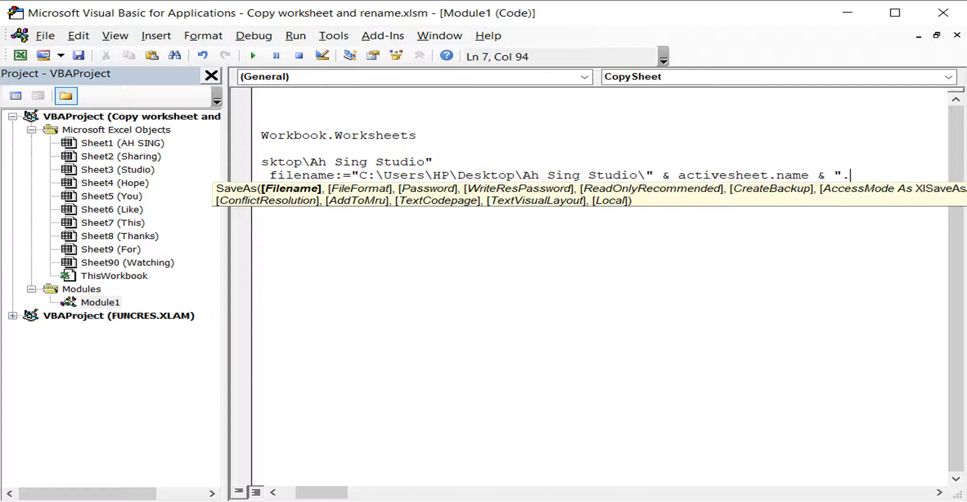
type("xls")
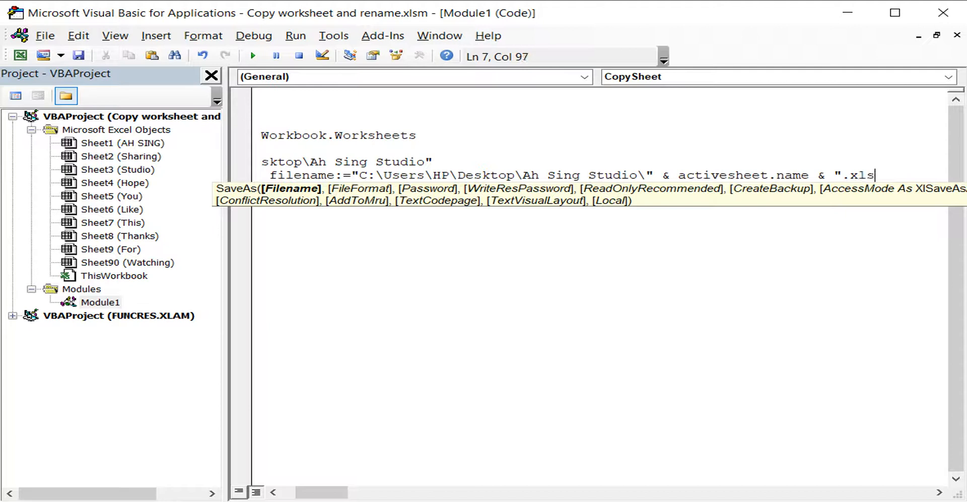
type("x")
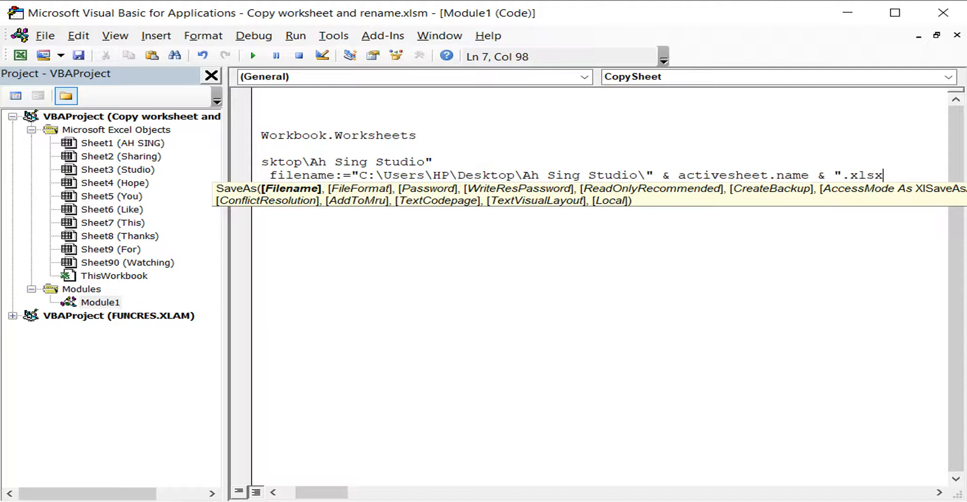
key("Backspace")
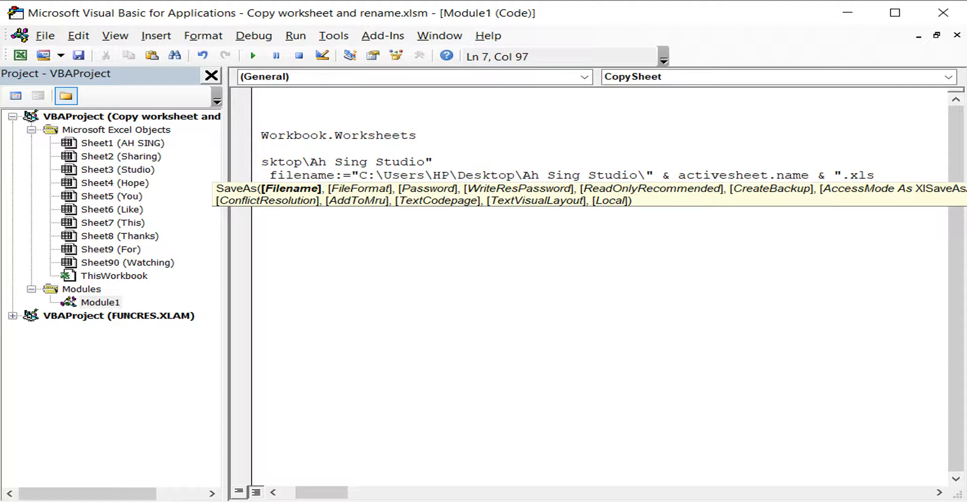
type("m")
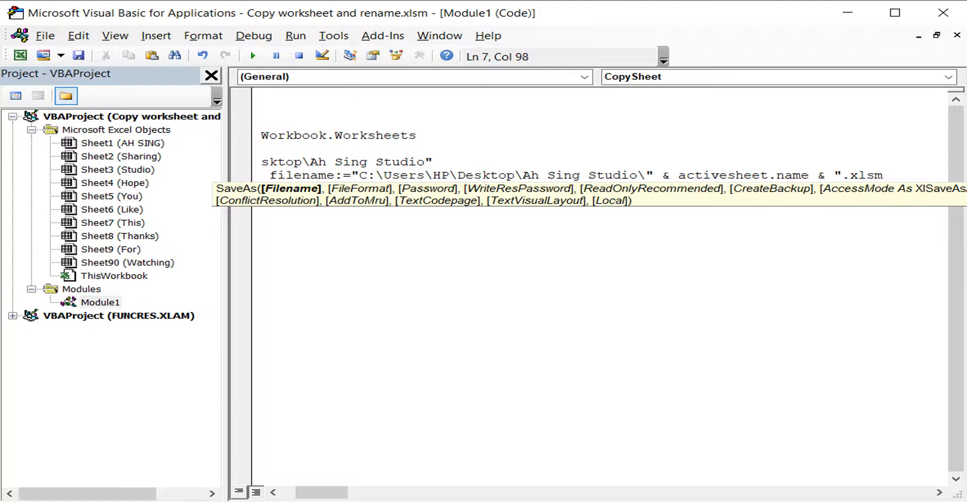
key("backspace")
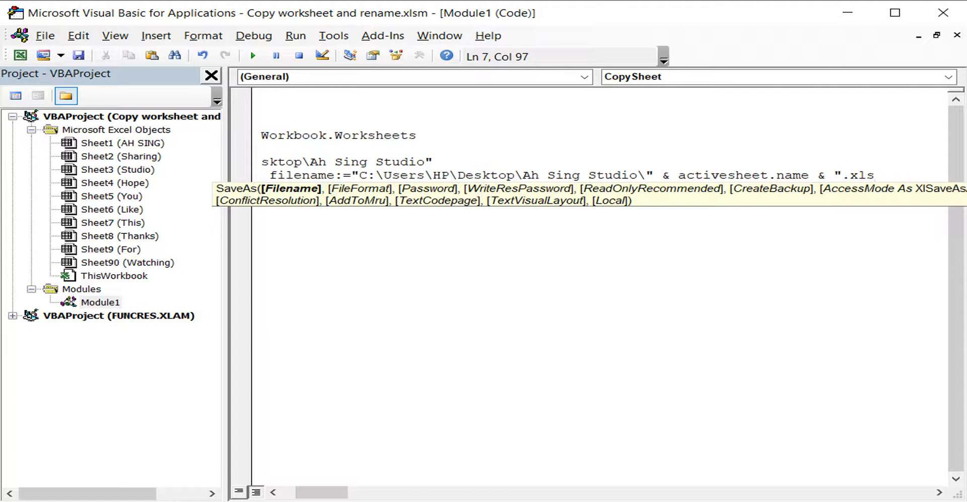
type("x")
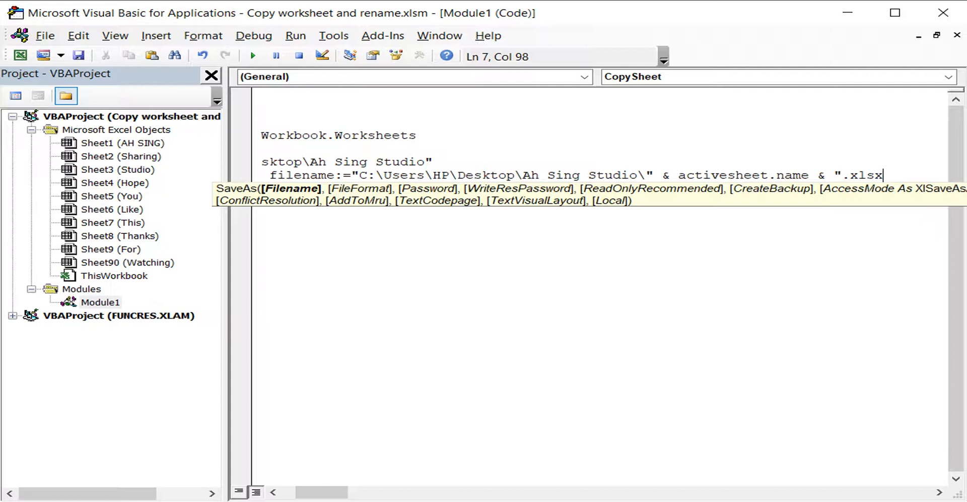
type("'")
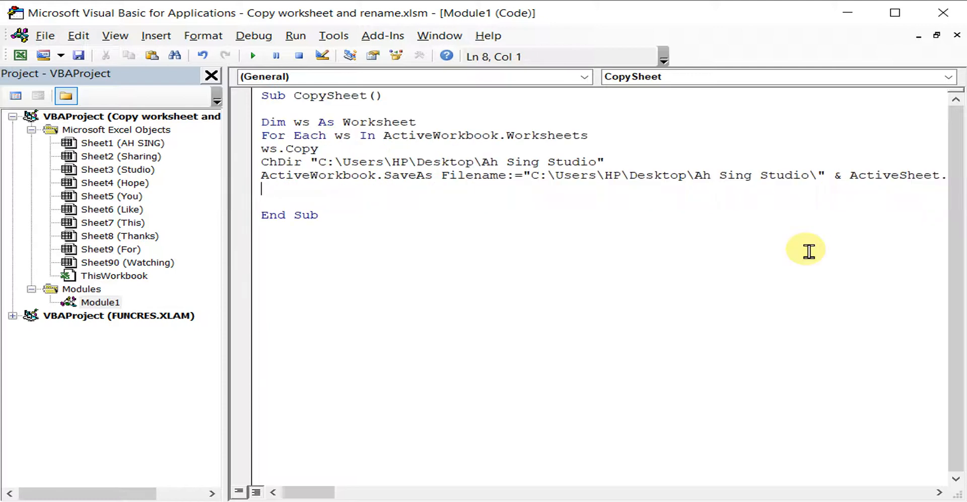
mouse_move(335, 187)
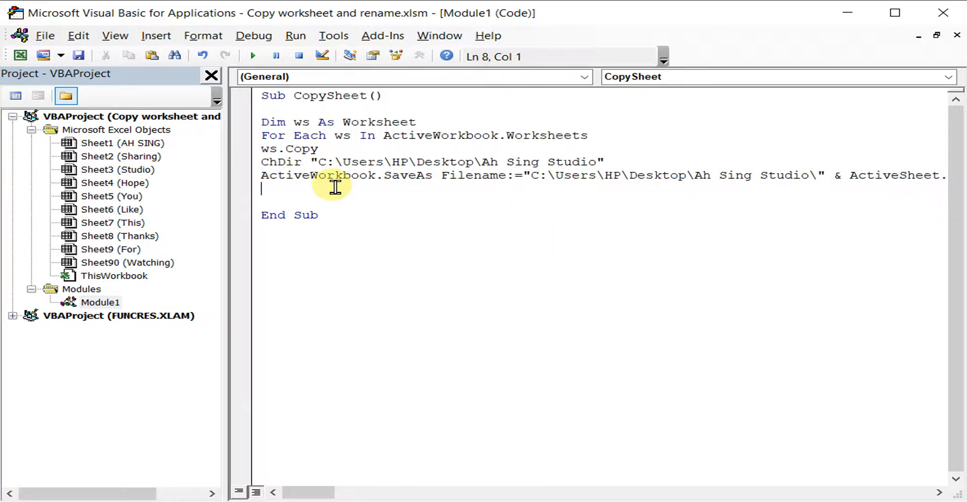
mouse_move(291, 196)
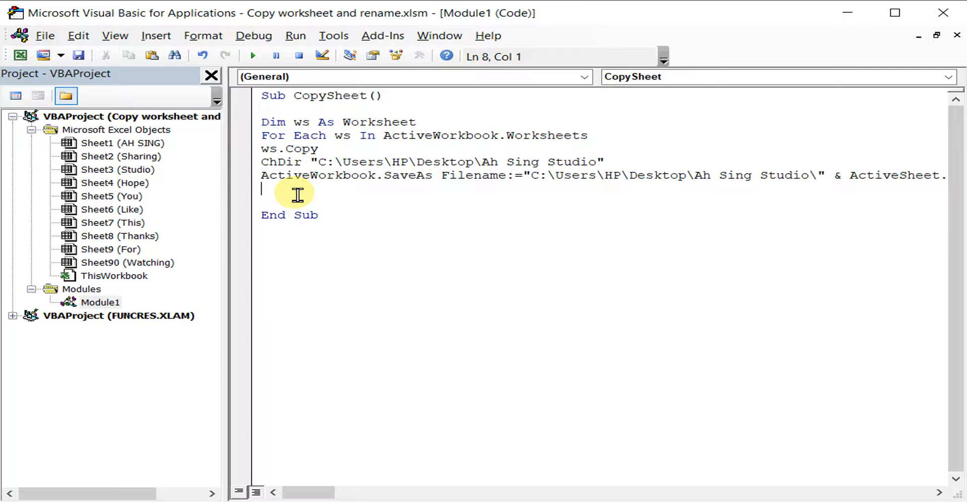
Add ActiveWorkbook.Close after SaveAs and close the loop with Next
type("Ac")
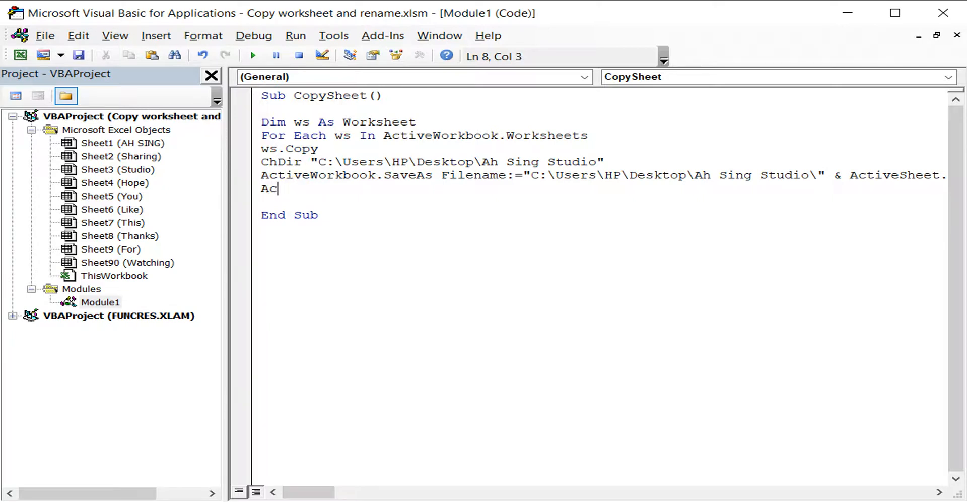
type("tive")
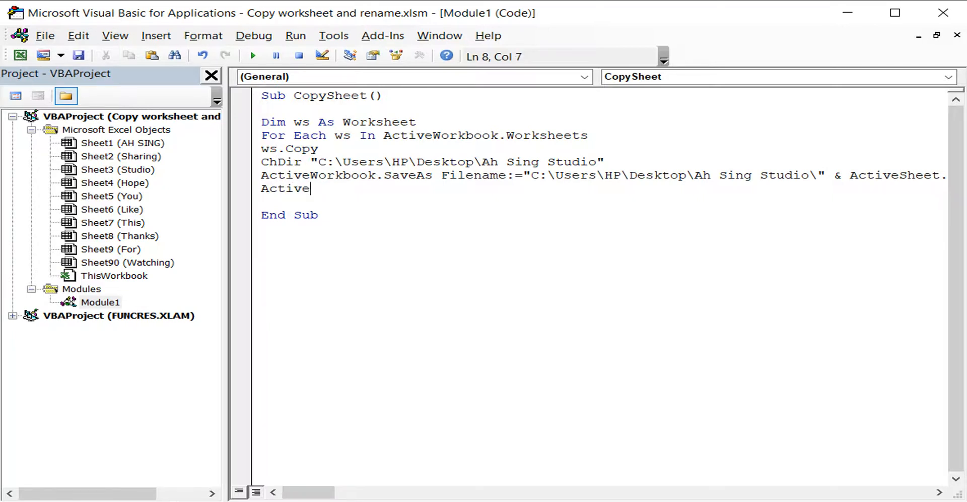
type("workbook.")
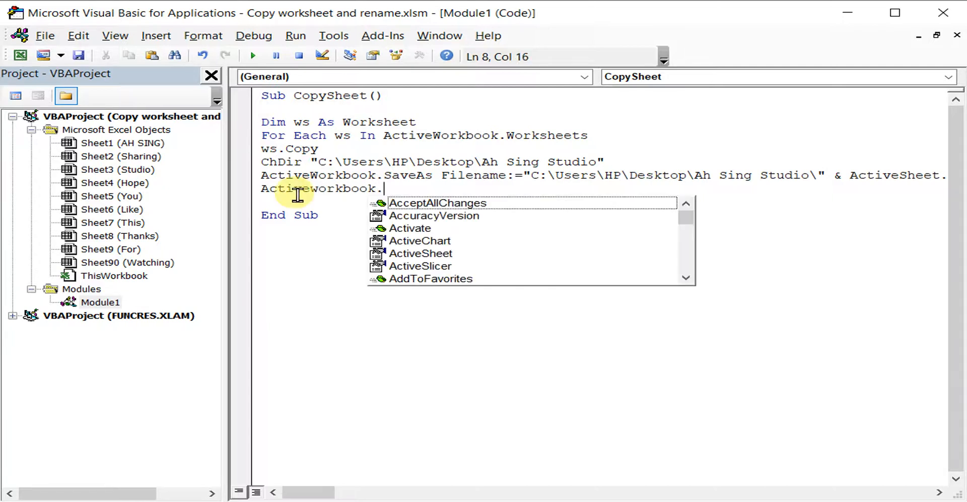
type("close")
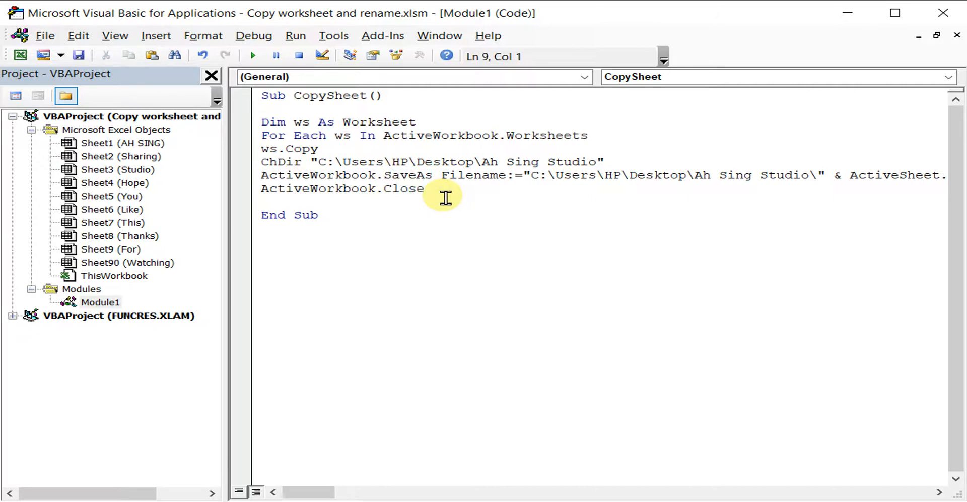
left_click(389, 188)
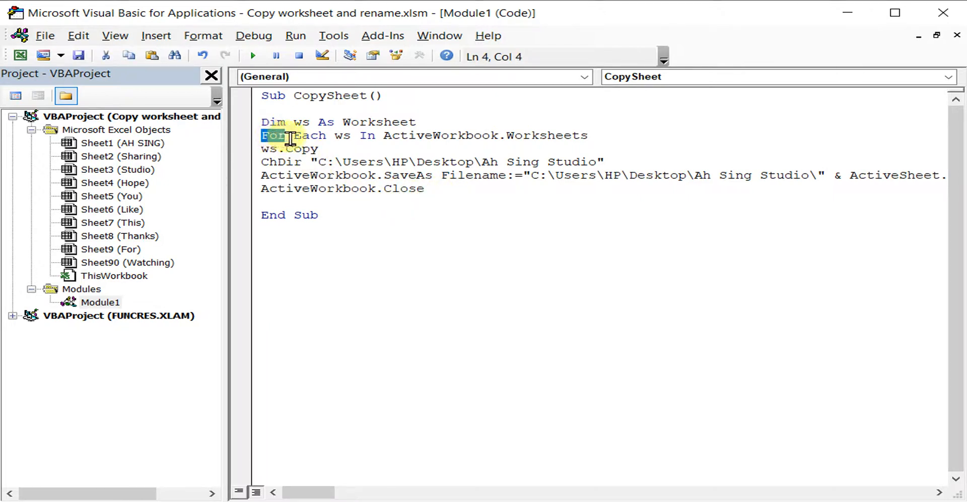
double_click(342, 135)
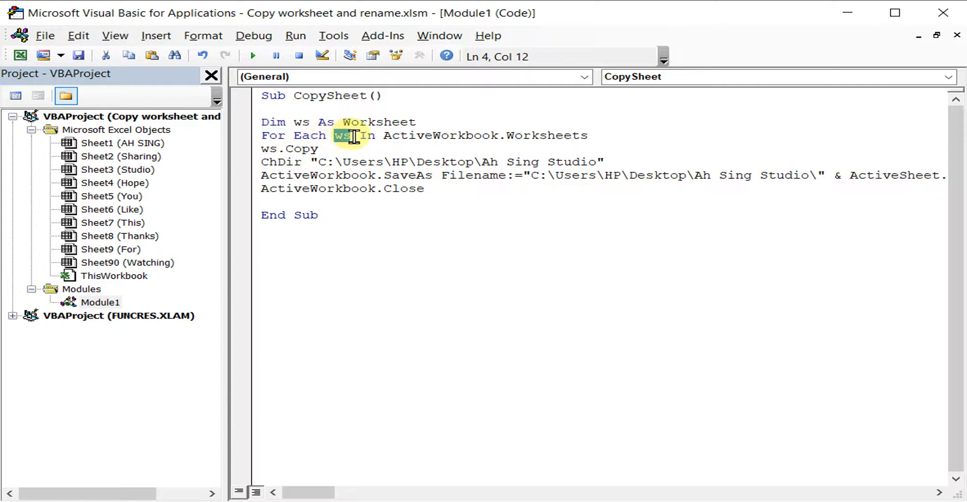
mouse_move(351, 161)
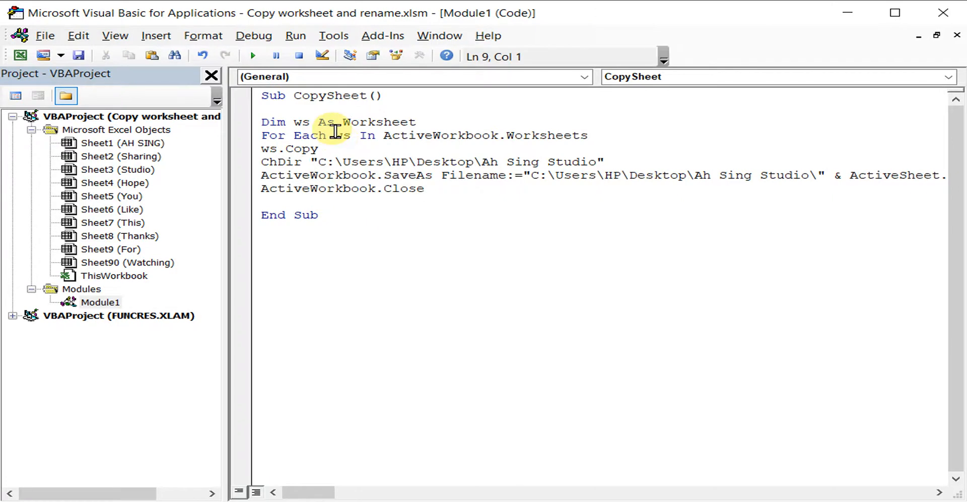
type("next")
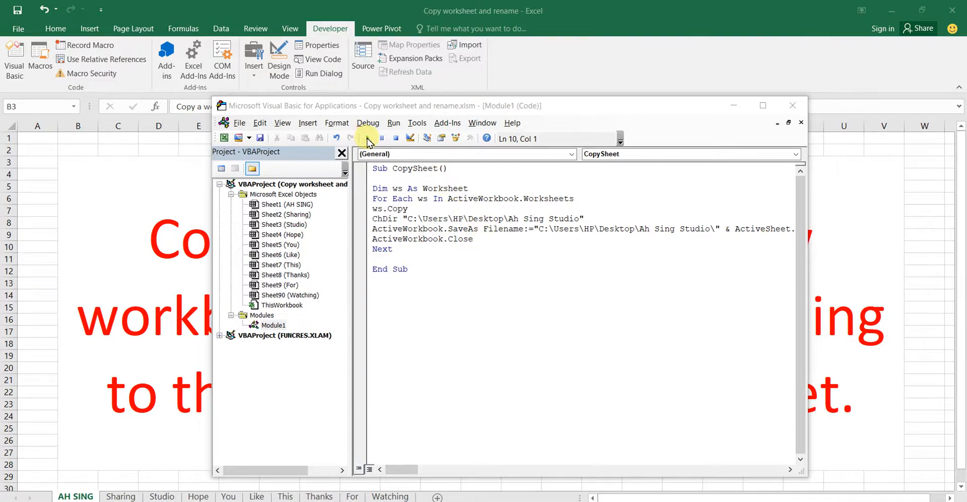
mouse_move(919, 12)
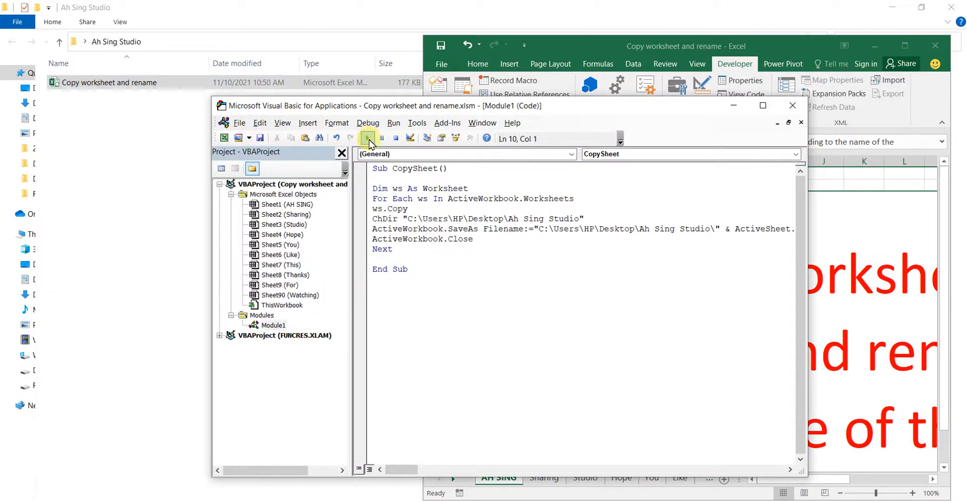
Run CopySheet so one workbook per sheet appears in the Ah Sing Studio folder
left_click(367, 138)
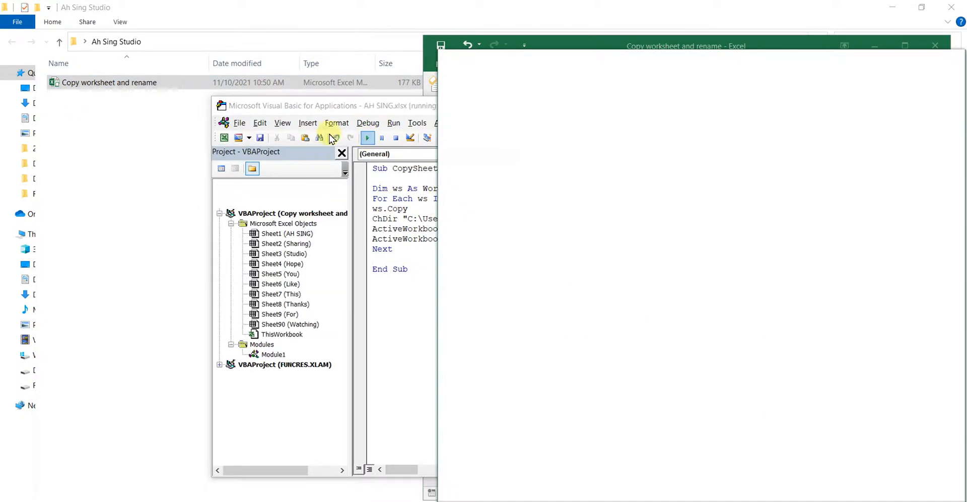
left_click(367, 138)
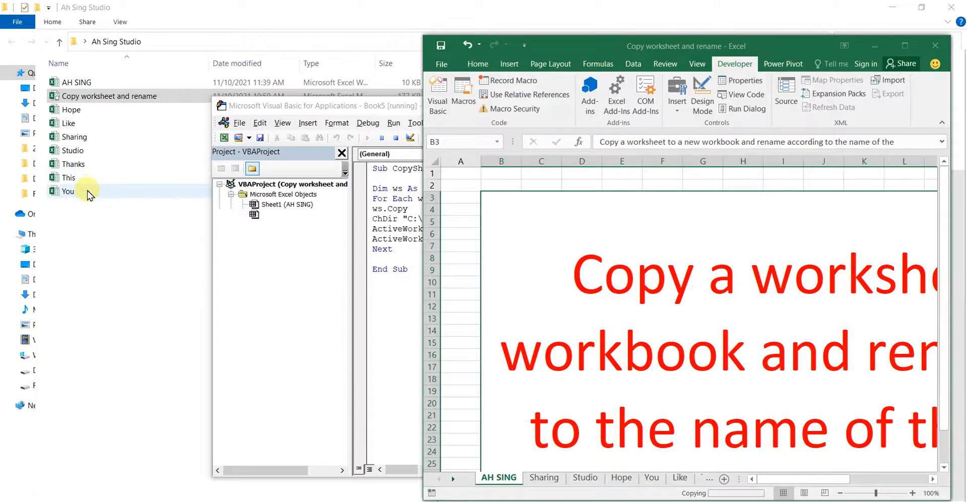
left_click(367, 138)
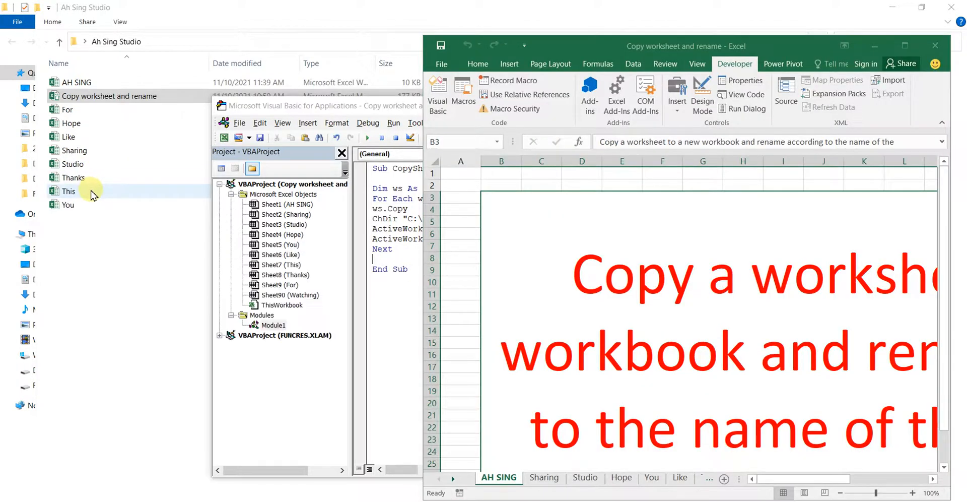
mouse_move(360, 221)
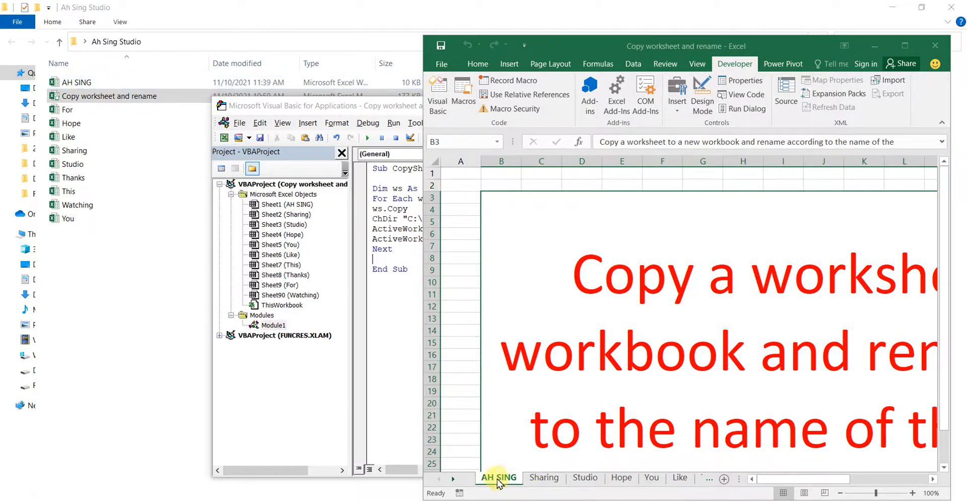
mouse_move(650, 290)
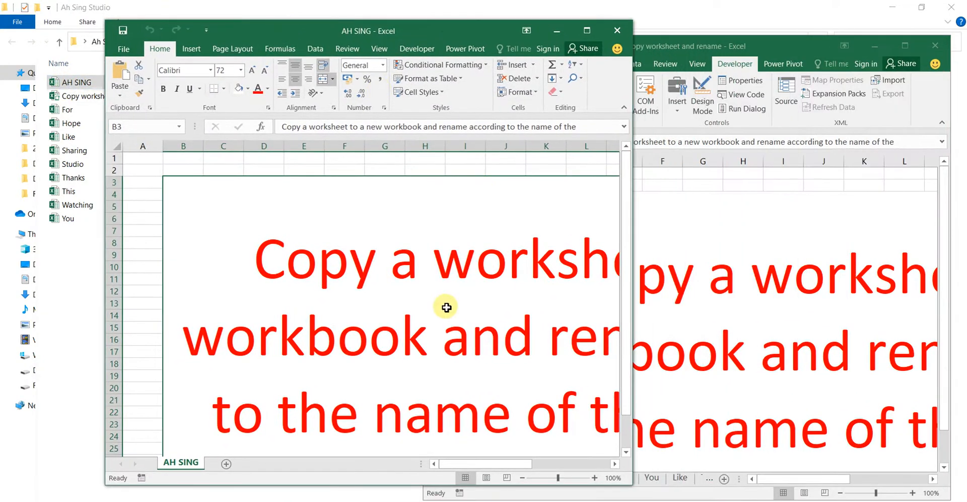
mouse_move(615, 31)
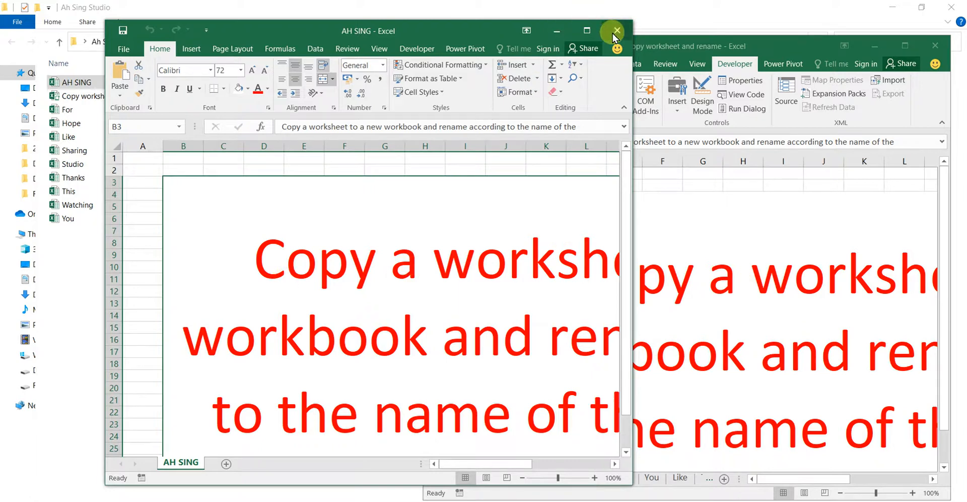
Close the opened AH SING workbook after confirming it matches the AH SING tab
left_click(615, 32)
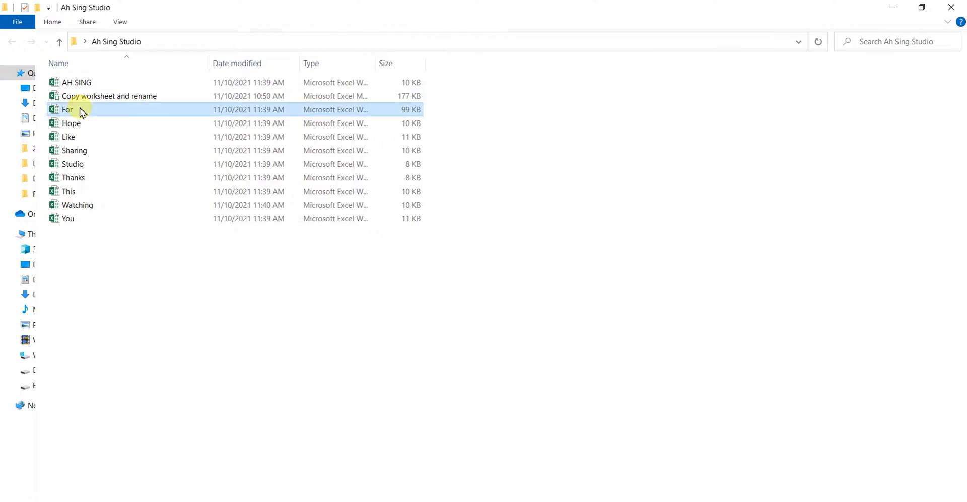
View the saved For workbook's heart image beside the original For sheet
double_click(68, 109)
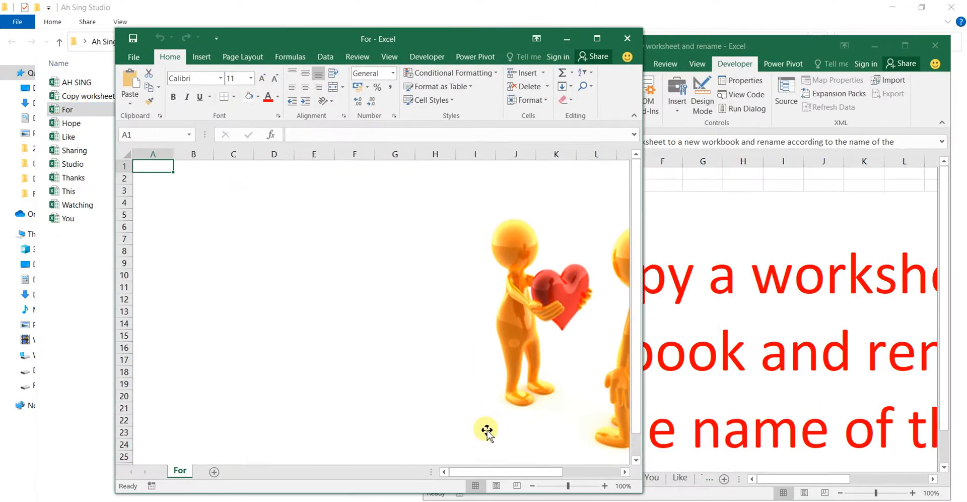
scroll("right", 3)
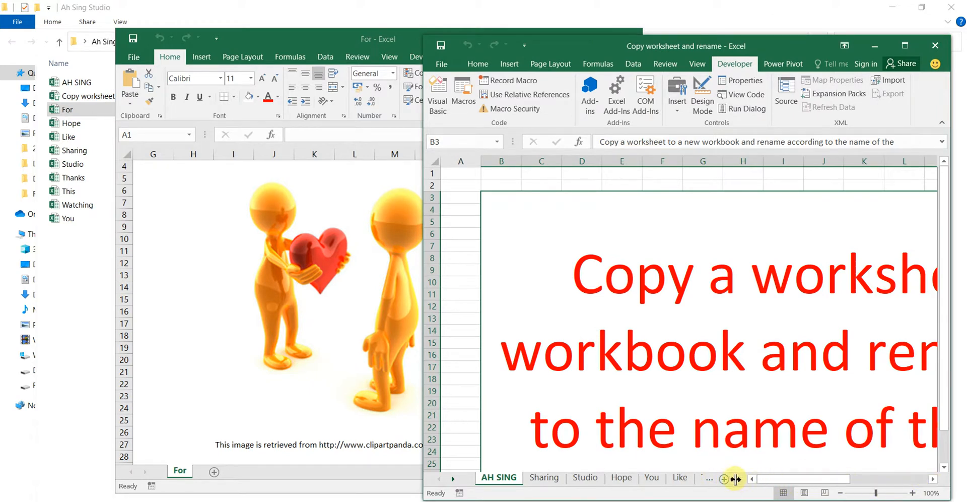
left_click(438, 478)
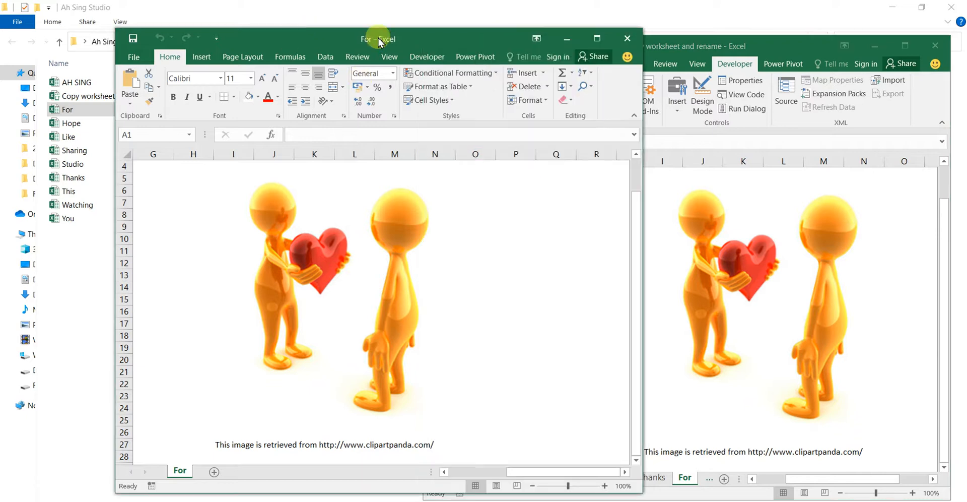
View the saved Thanks workbook beside the original Thanks sheet
left_click(627, 38)
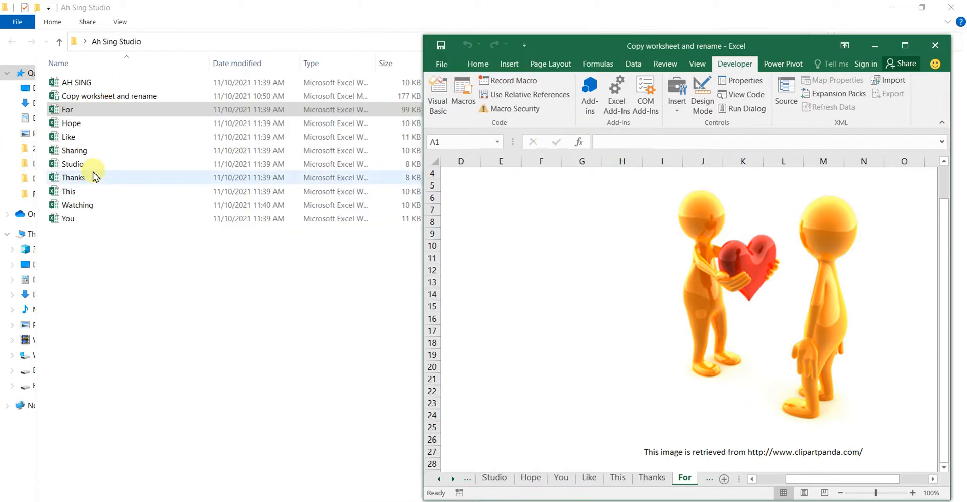
double_click(73, 177)
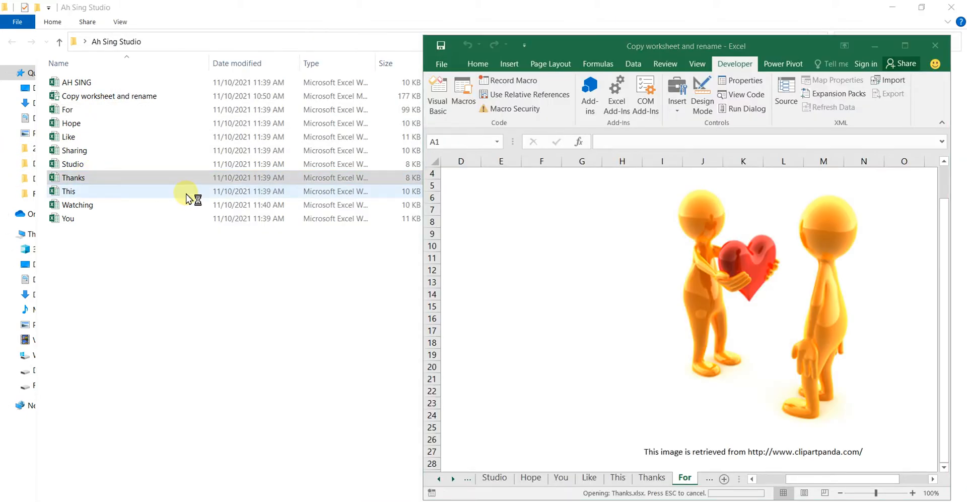
double_click(73, 178)
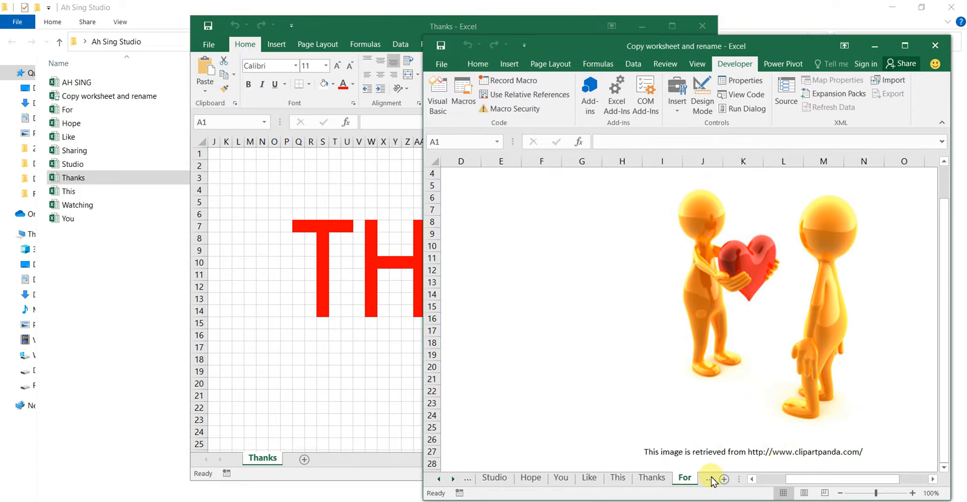
left_click(650, 481)
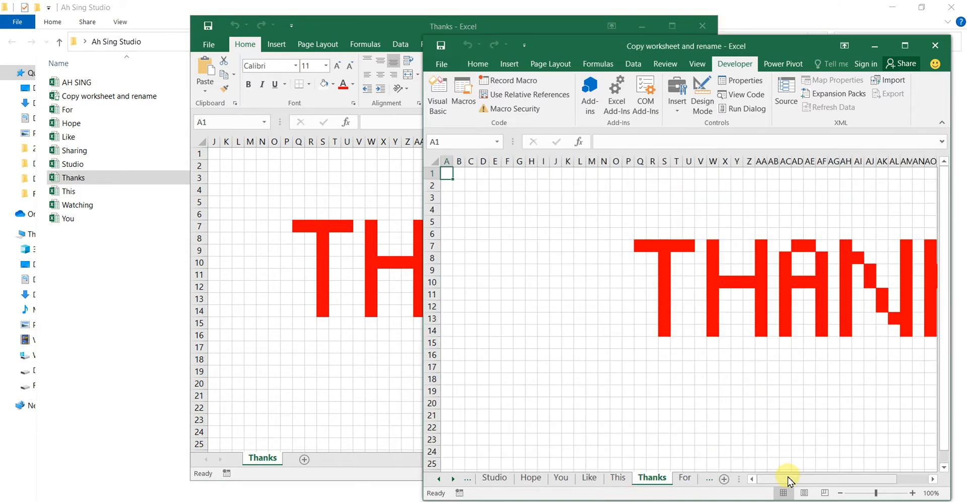